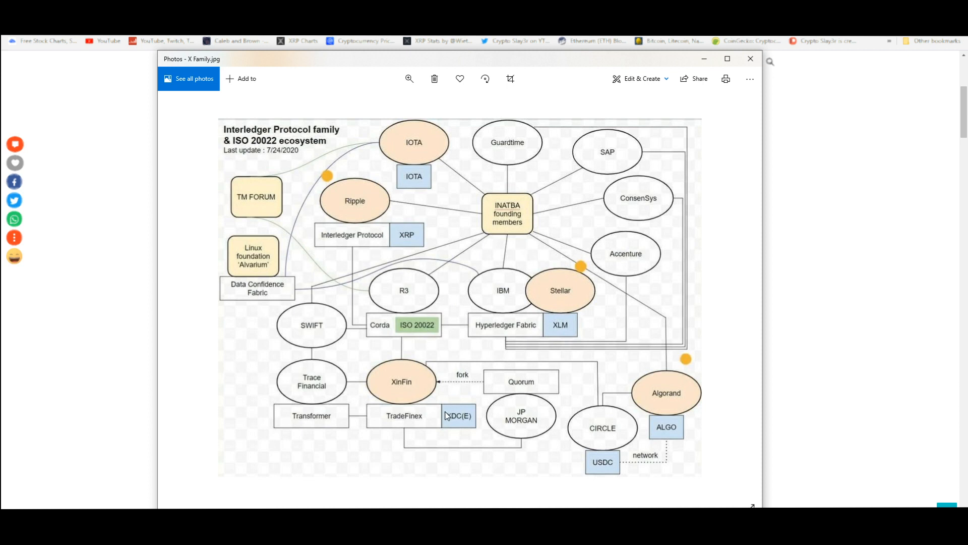
{"action": "mouse_move", "coordinate": [400, 397]}
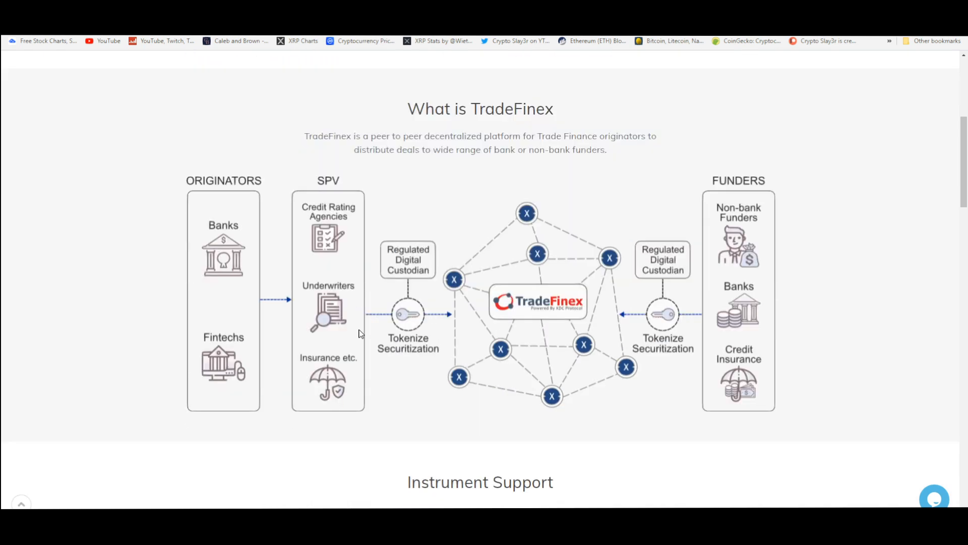
{"action": "scroll", "scroll_direction": "up", "scroll_amount": 3}
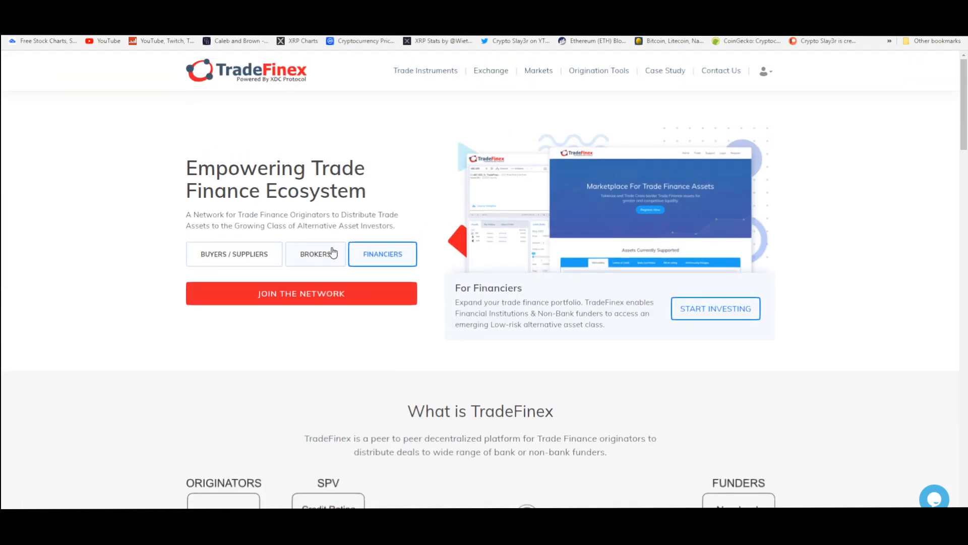
{"action": "mouse_move", "coordinate": [302, 293]}
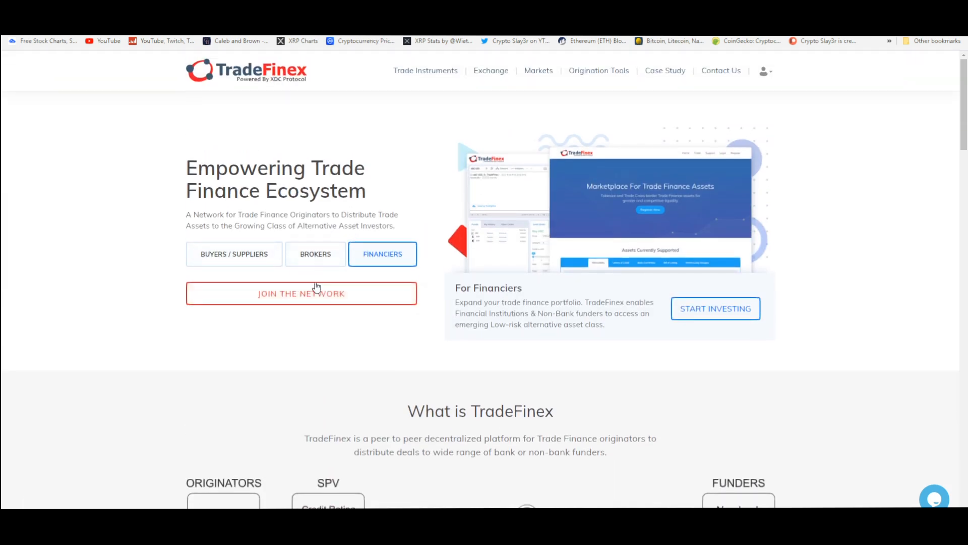
{"action": "scroll", "scroll_direction": "down", "scroll_amount": 3}
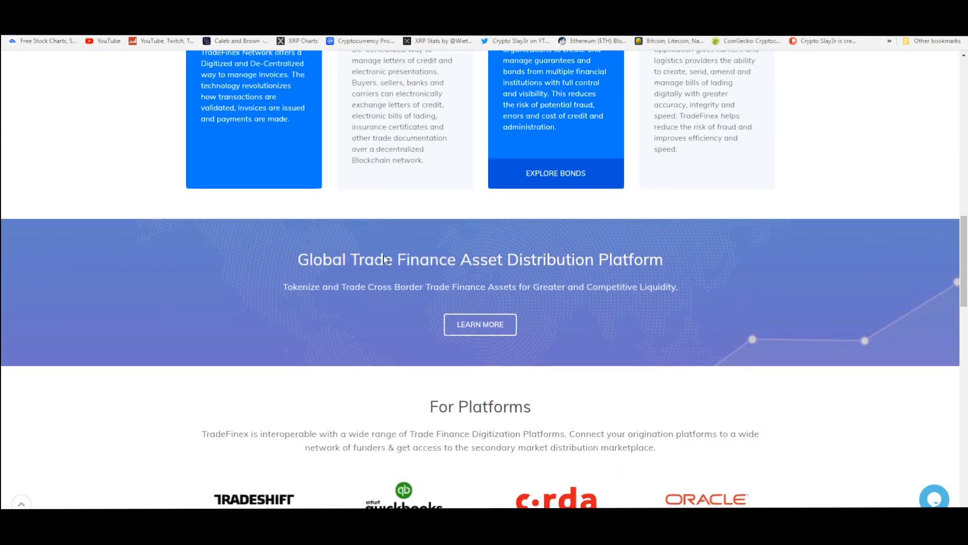
{"action": "scroll", "scroll_direction": "down", "scroll_amount": 3}
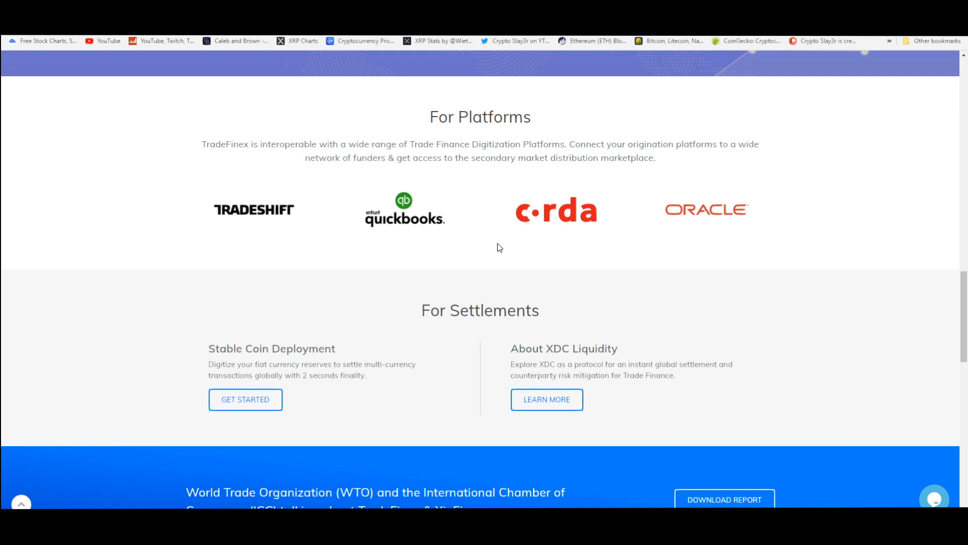
{"action": "mouse_move", "coordinate": [584, 213]}
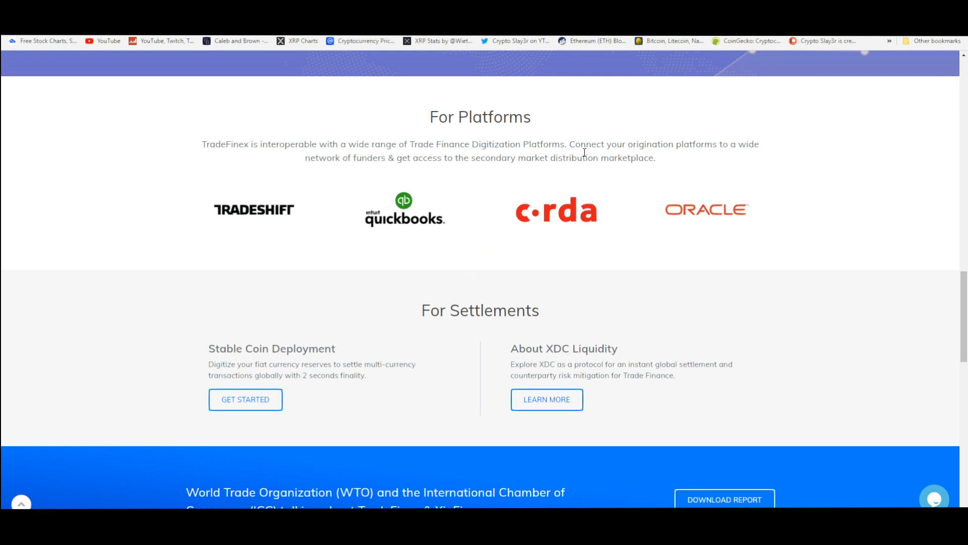
{"action": "mouse_move", "coordinate": [581, 174]}
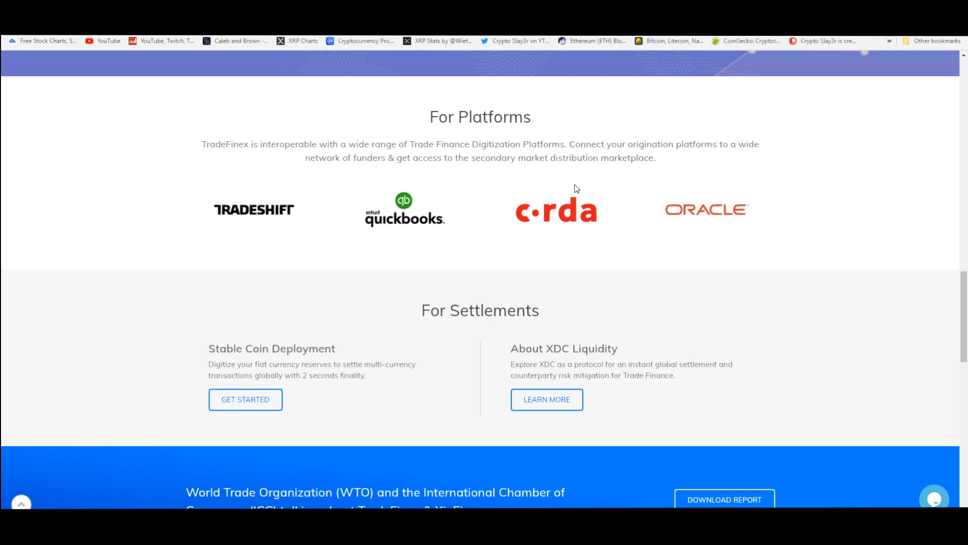
{"action": "scroll", "scroll_direction": "down", "scroll_amount": 3}
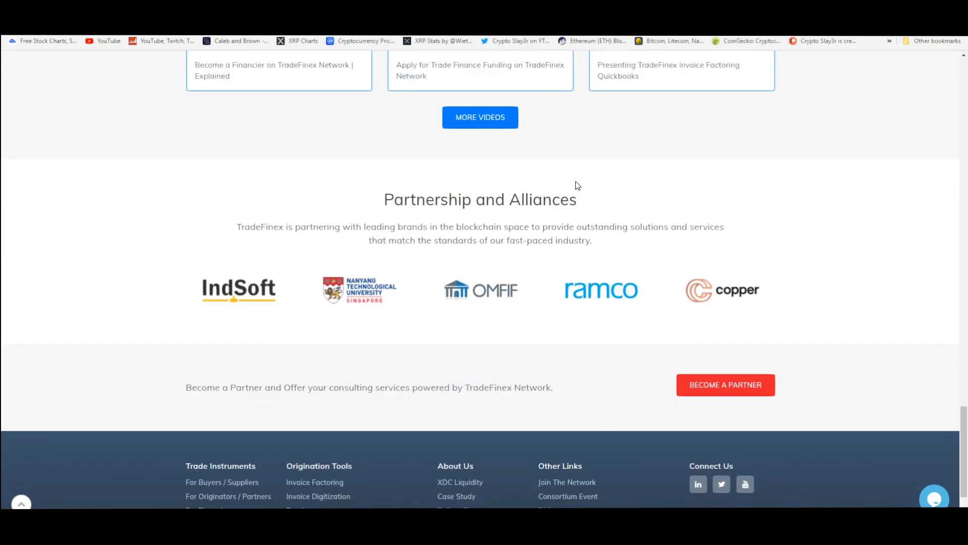
{"action": "scroll", "scroll_direction": "up", "scroll_amount": 3}
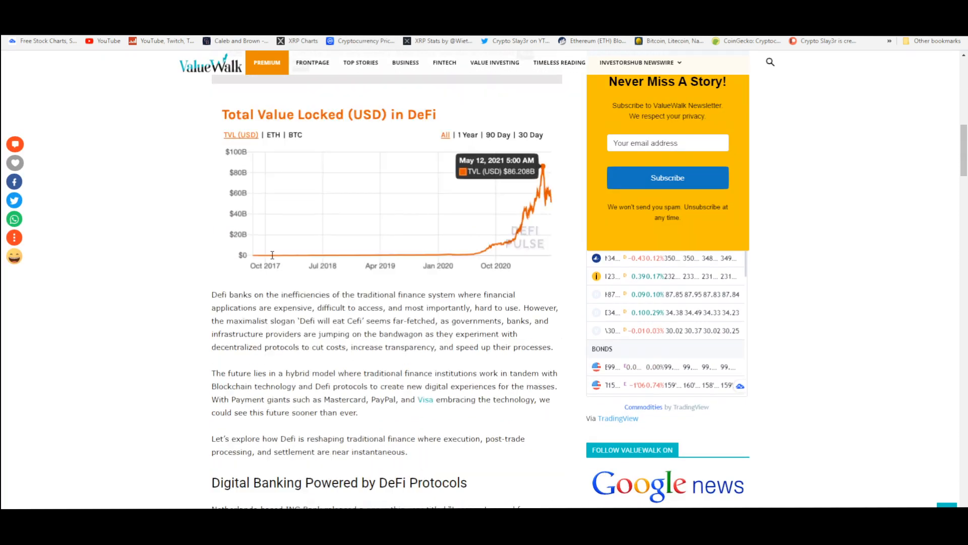
{"action": "scroll", "scroll_direction": "down", "scroll_amount": 3}
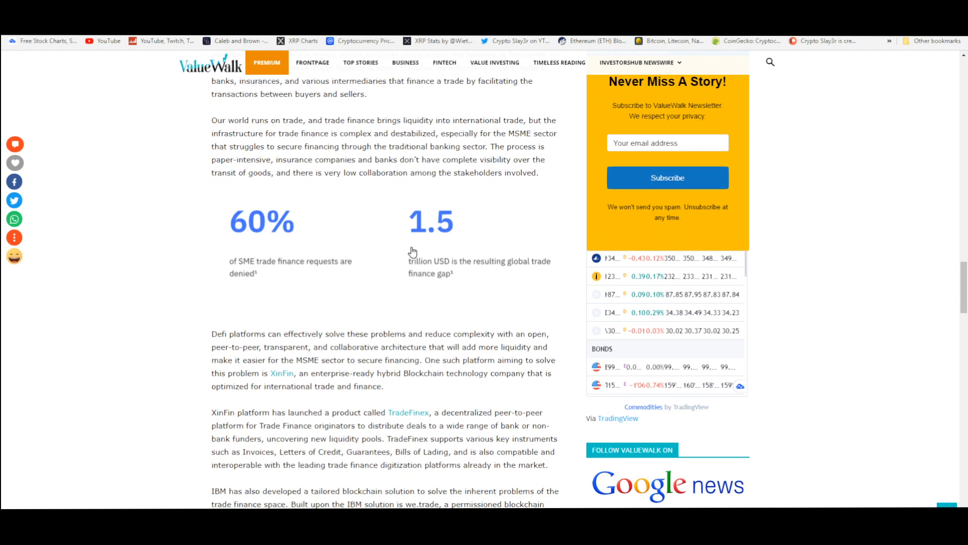
{"action": "scroll", "scroll_direction": "down", "scroll_amount": 3}
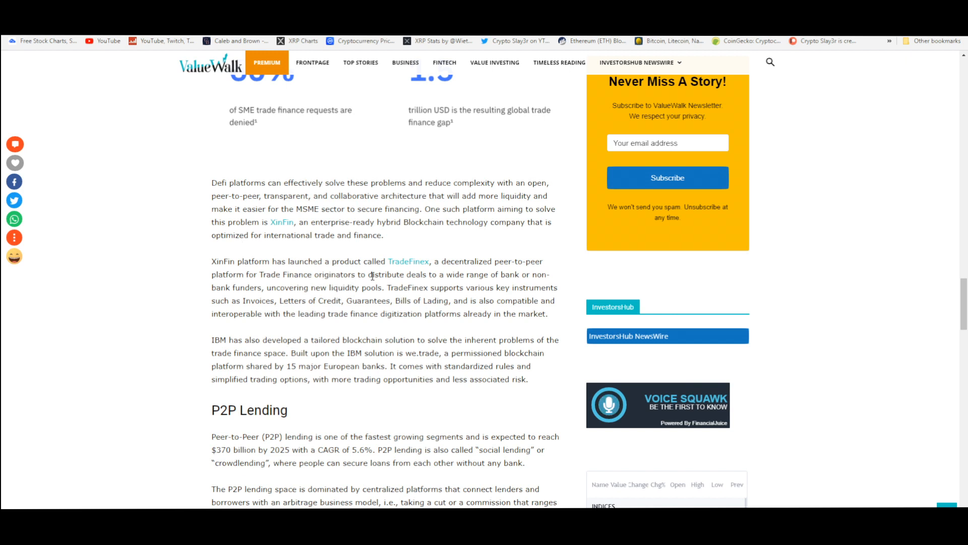
{"action": "mouse_move", "coordinate": [376, 271]}
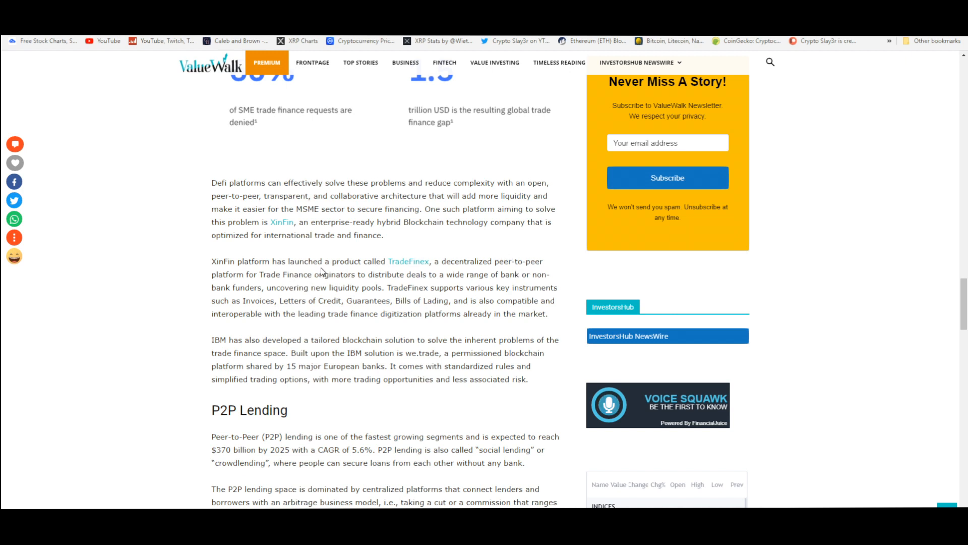
{"action": "mouse_move", "coordinate": [454, 279]}
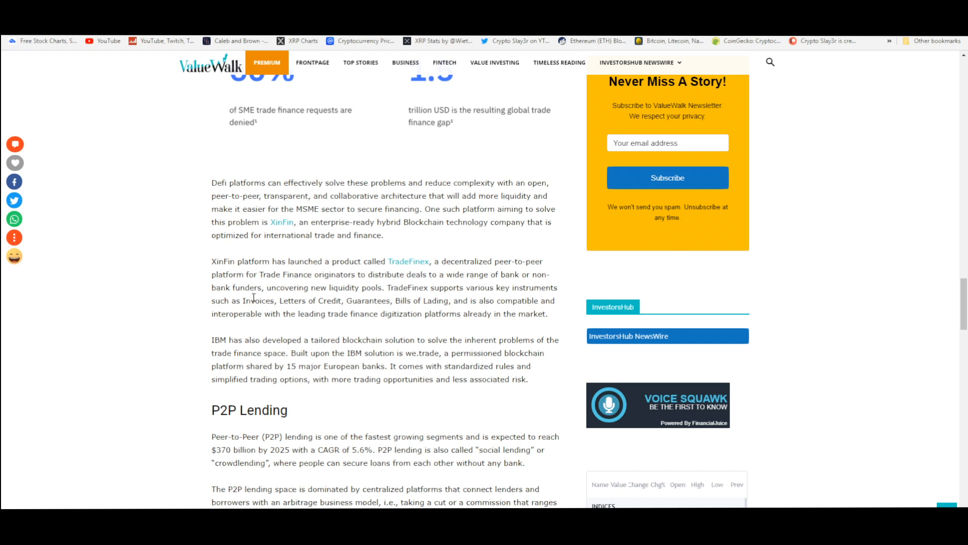
{"action": "mouse_move", "coordinate": [353, 296]}
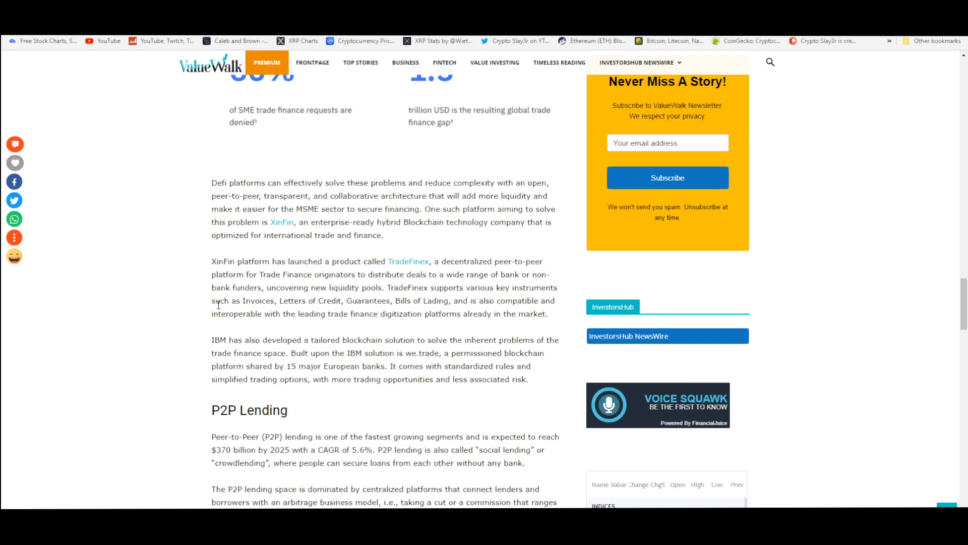
{"action": "mouse_move", "coordinate": [378, 299]}
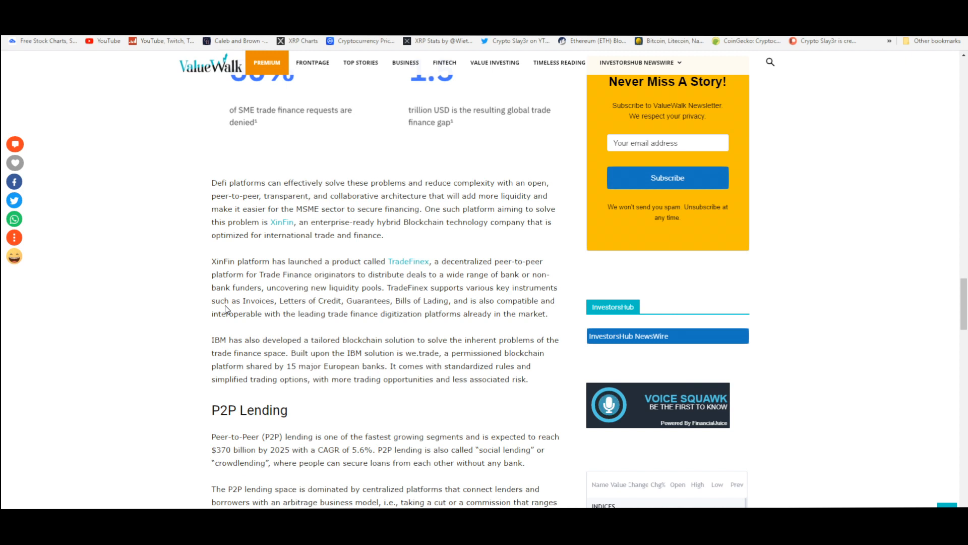
{"action": "mouse_move", "coordinate": [246, 312]}
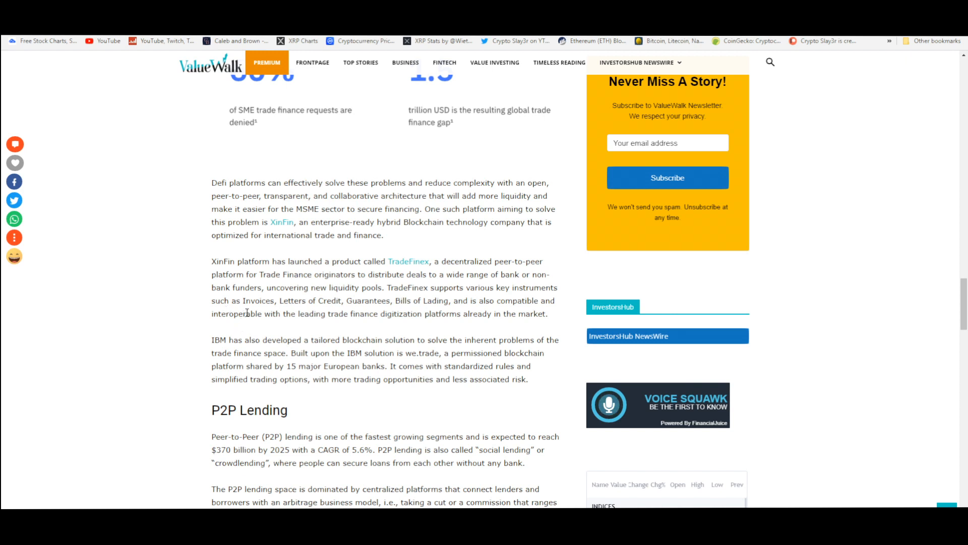
- Highlight words in the ValueWalk article's interoperability sentence about TradeFinex
{"action": "double_click", "coordinate": [236, 313]}
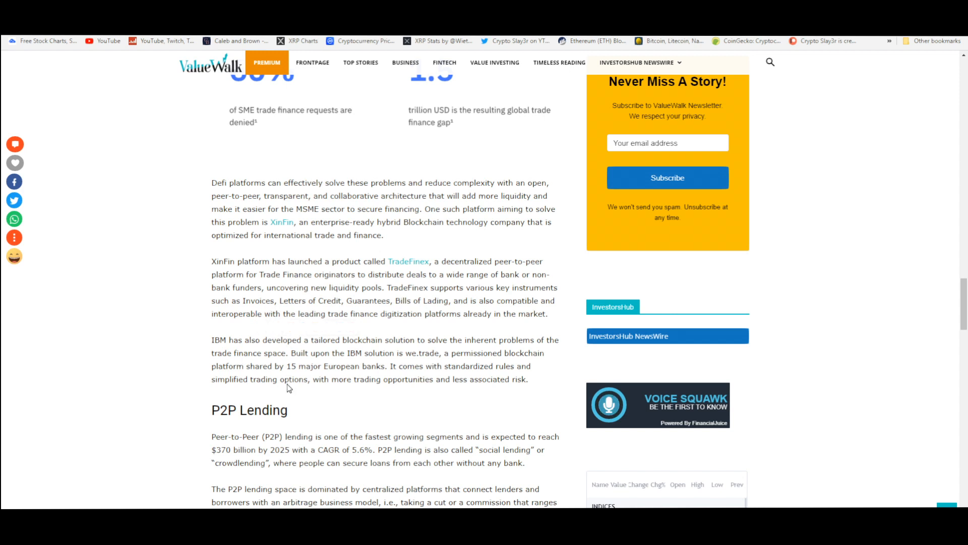
{"action": "double_click", "coordinate": [272, 314]}
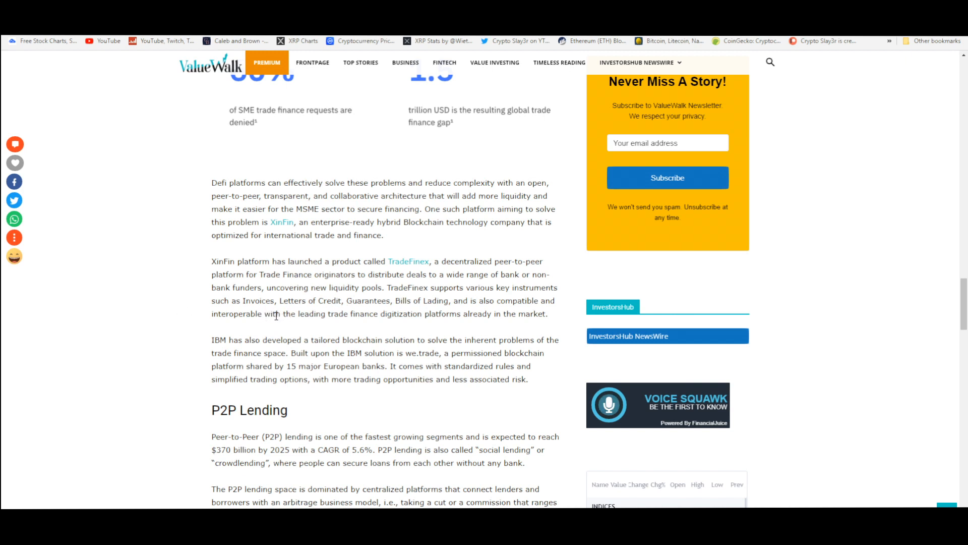
{"action": "double_click", "coordinate": [274, 314]}
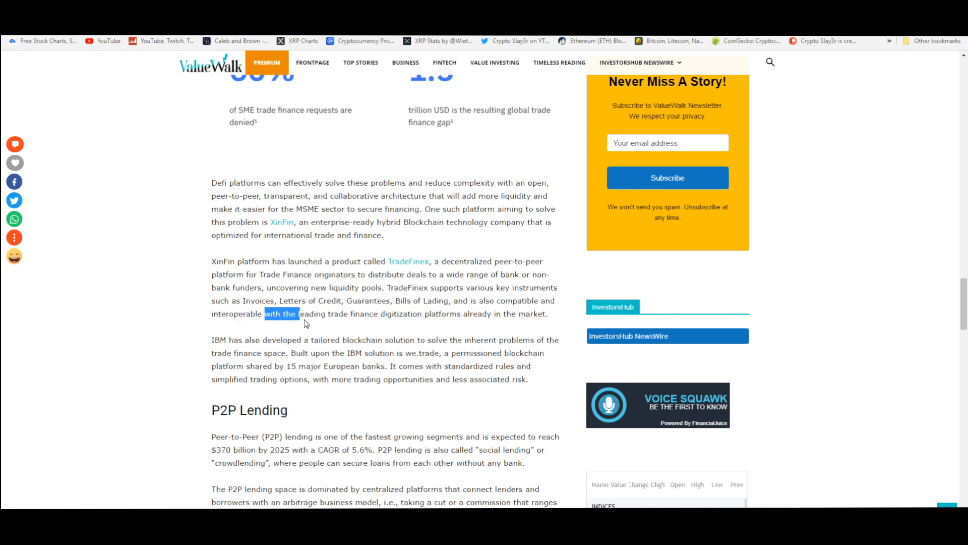
{"action": "left_click_drag", "start_coordinate": [296, 314], "coordinate": [469, 313]}
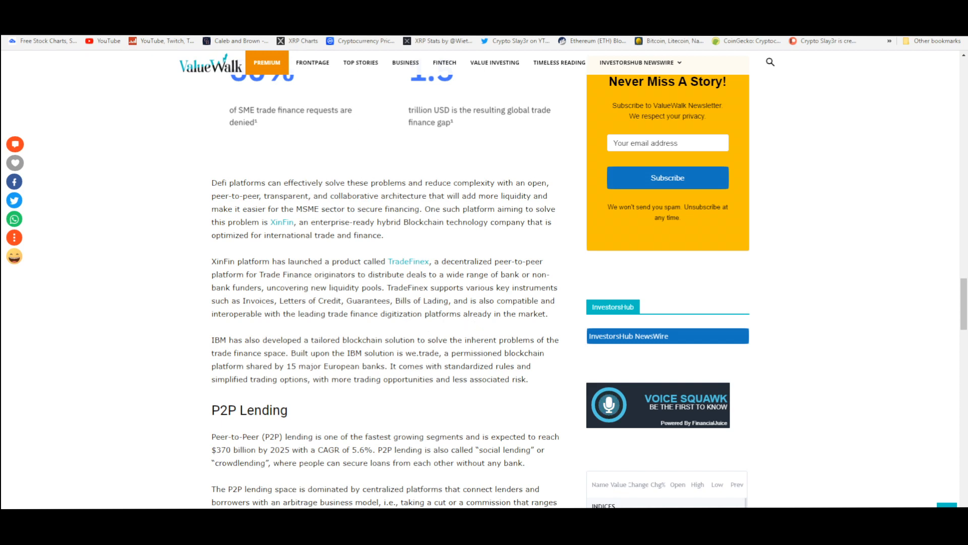
- Open the Corda website from TradeFinex's For Platforms logo section
{"action": "scroll", "scroll_direction": "down", "scroll_amount": 3}
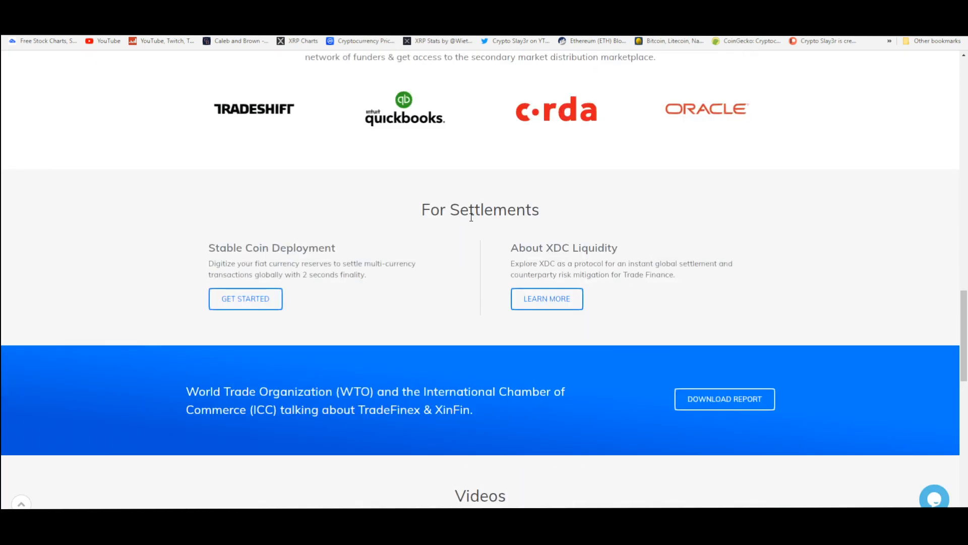
{"action": "scroll", "scroll_direction": "up", "scroll_amount": 3}
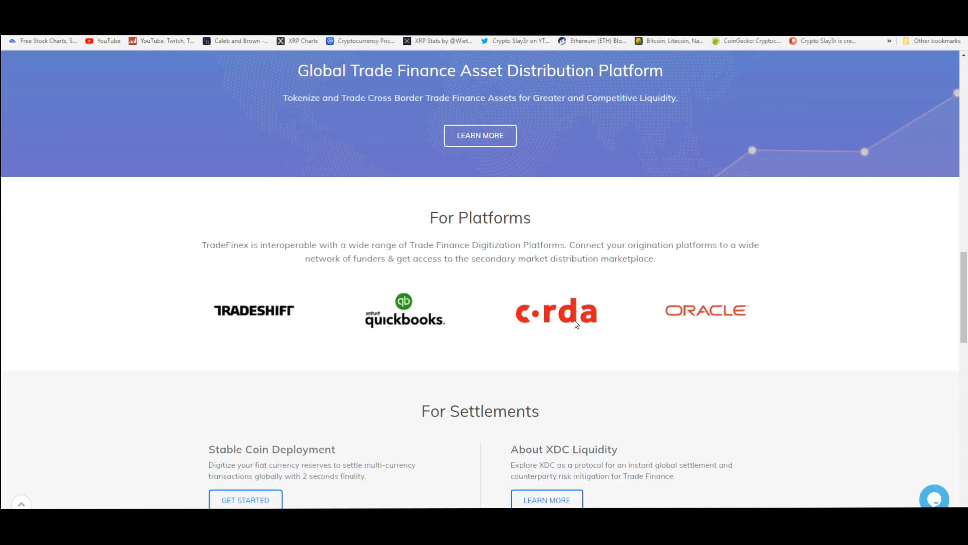
{"action": "left_click", "coordinate": [555, 310]}
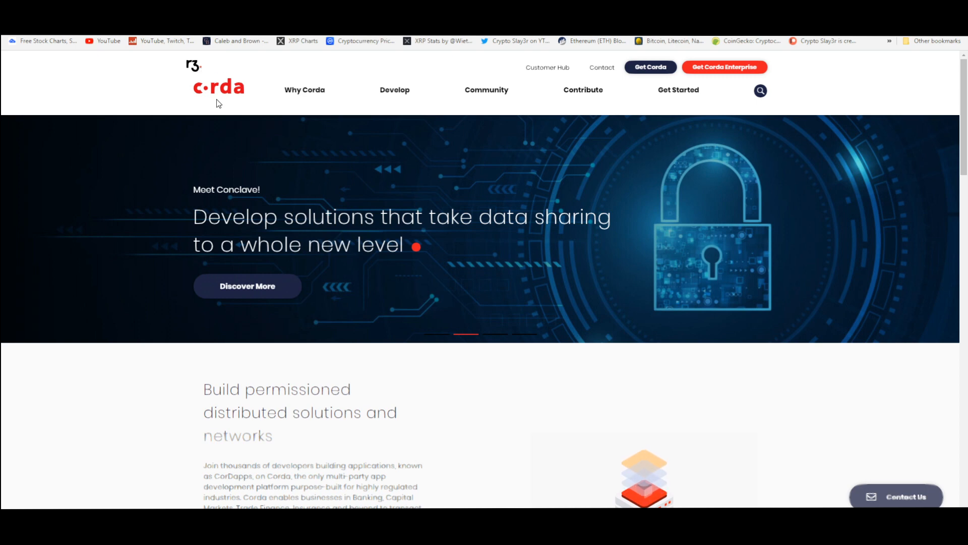
- Scroll through the Corda homepage content
{"action": "scroll", "scroll_direction": "down", "scroll_amount": 3}
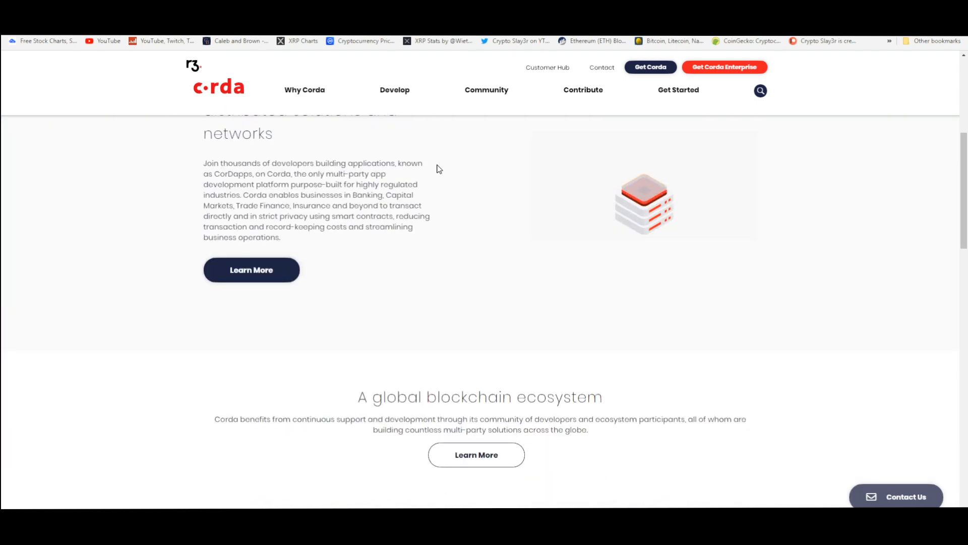
{"action": "scroll", "scroll_direction": "down", "scroll_amount": 3}
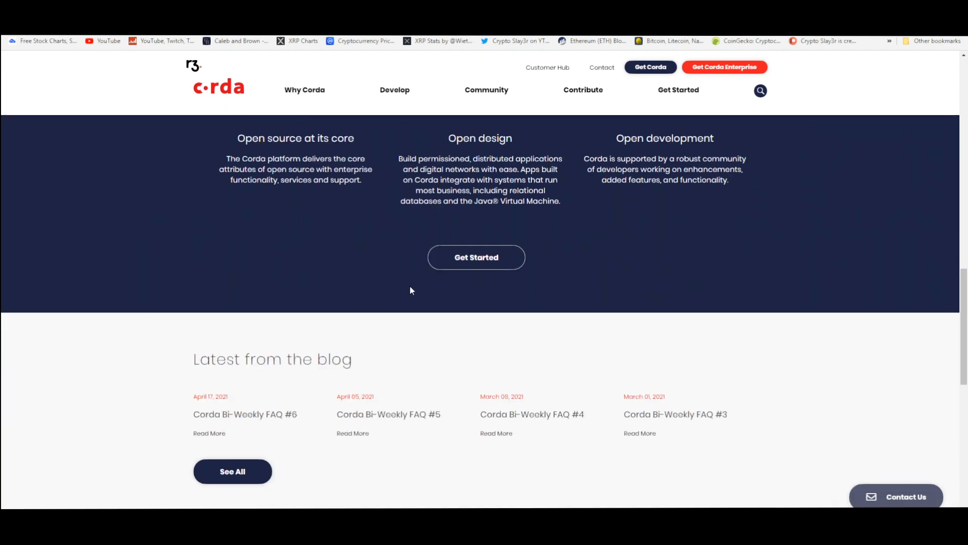
{"action": "scroll", "scroll_direction": "up", "scroll_amount": 3}
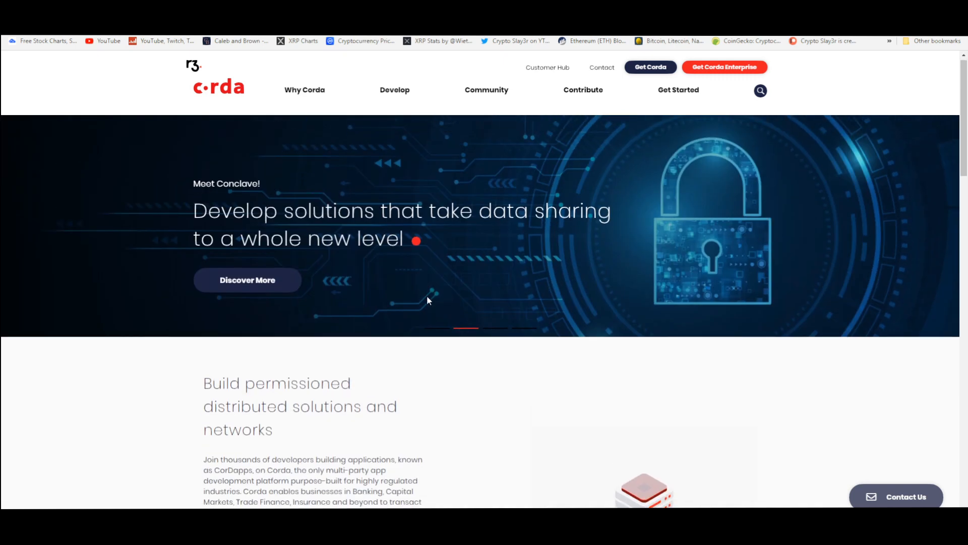
- Scroll R3's ecosystem page to Featured Partners and advance the partners carousel
{"action": "scroll", "scroll_direction": "down", "scroll_amount": 3}
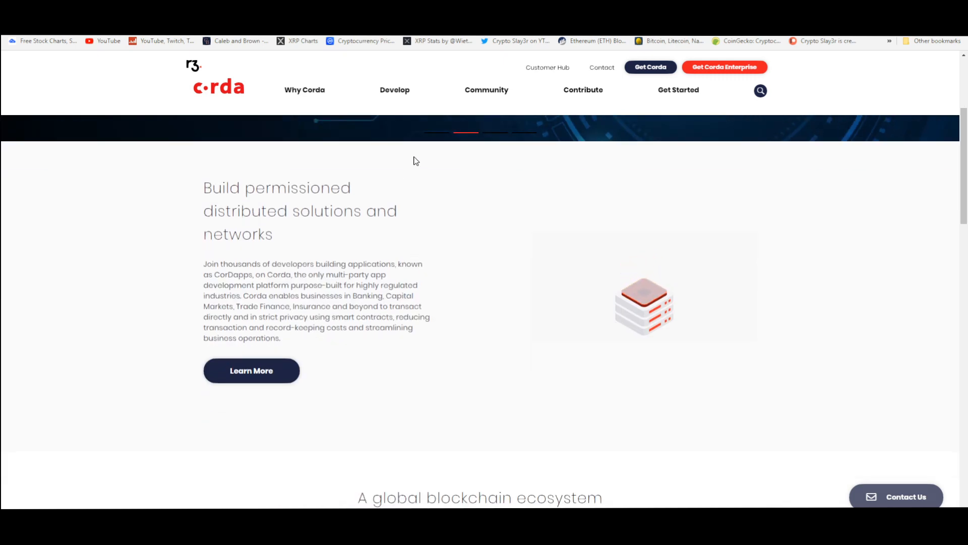
{"action": "scroll", "scroll_direction": "down", "scroll_amount": 3}
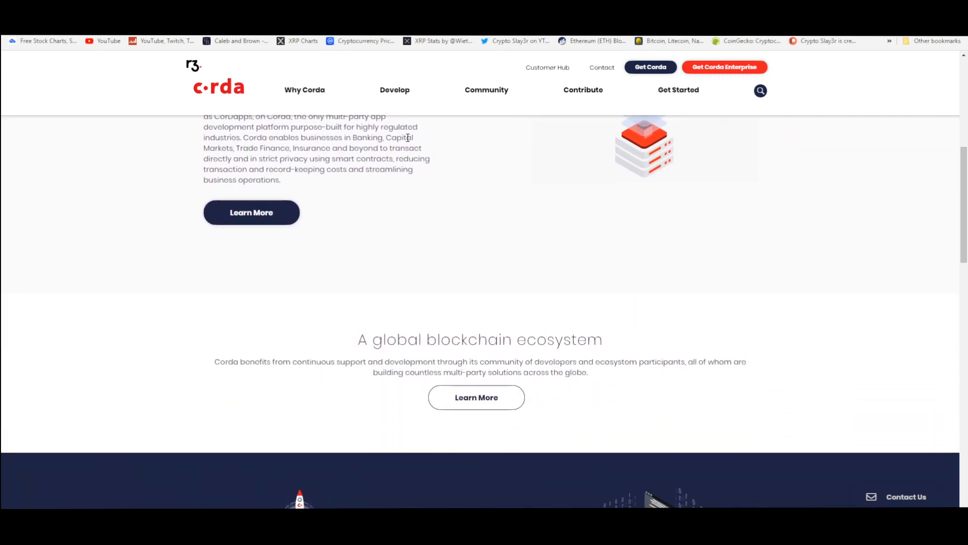
{"action": "scroll", "scroll_direction": "down", "scroll_amount": 3}
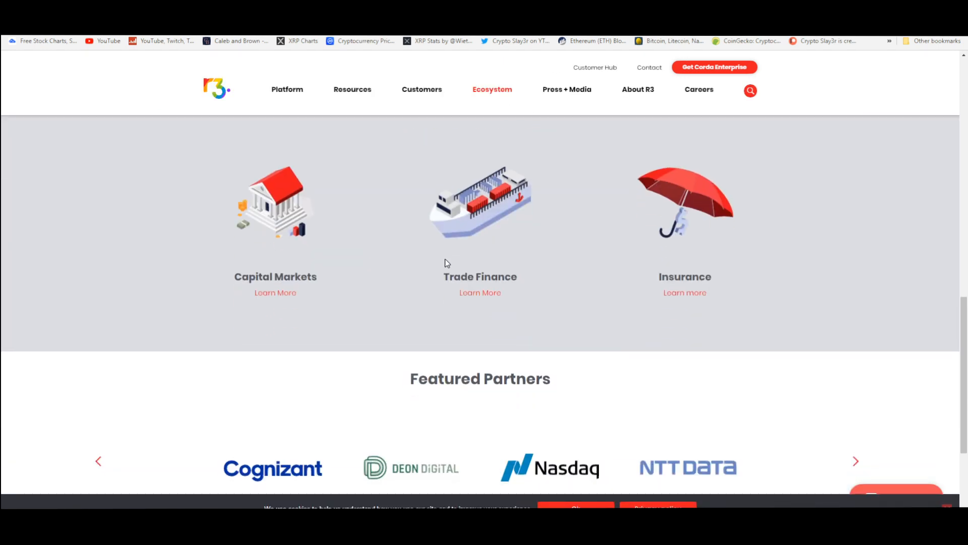
{"action": "scroll", "scroll_direction": "down", "scroll_amount": 3}
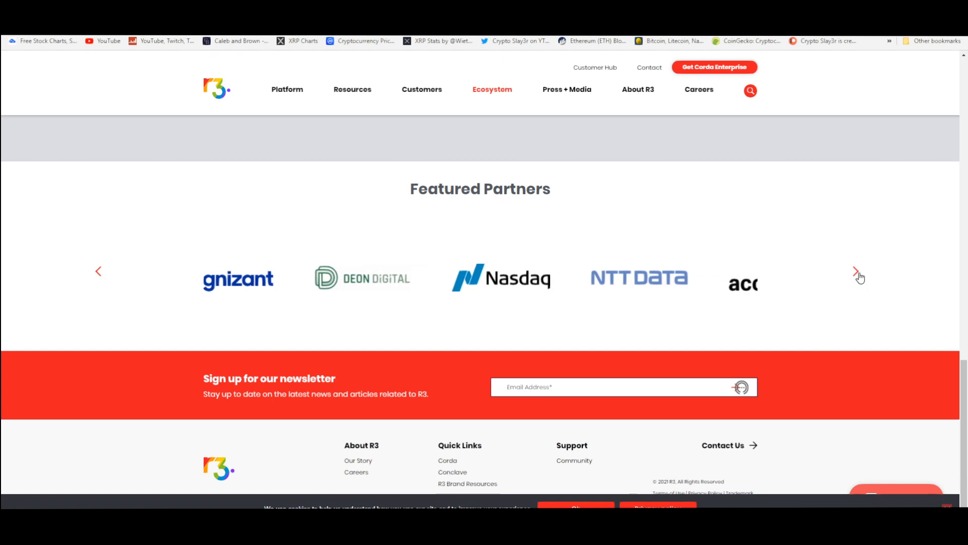
{"action": "left_click", "coordinate": [856, 272]}
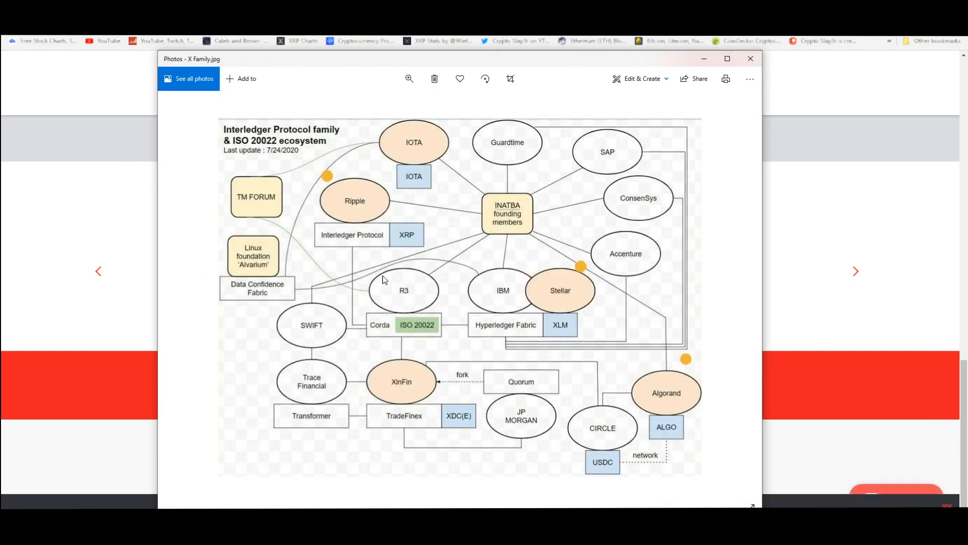
{"action": "mouse_move", "coordinate": [370, 282]}
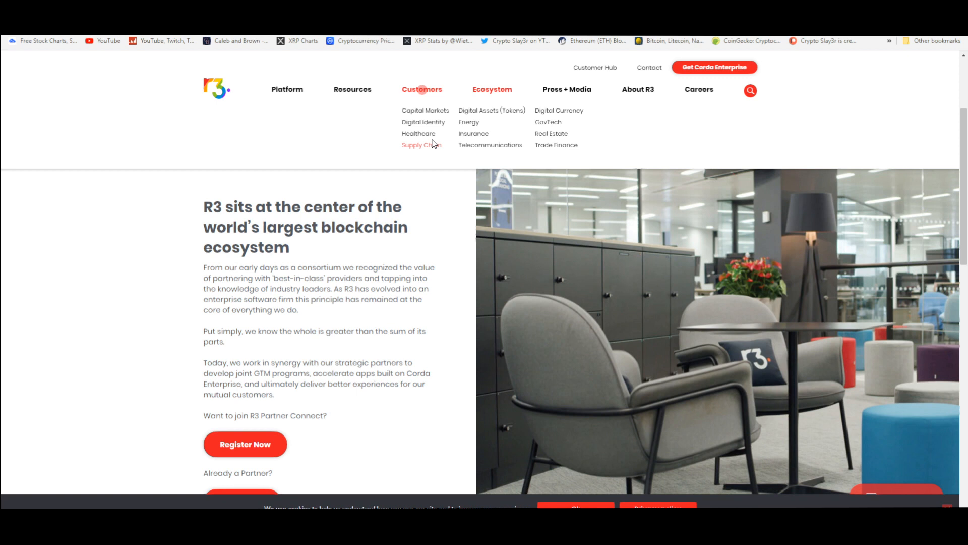
{"action": "mouse_move", "coordinate": [422, 150]}
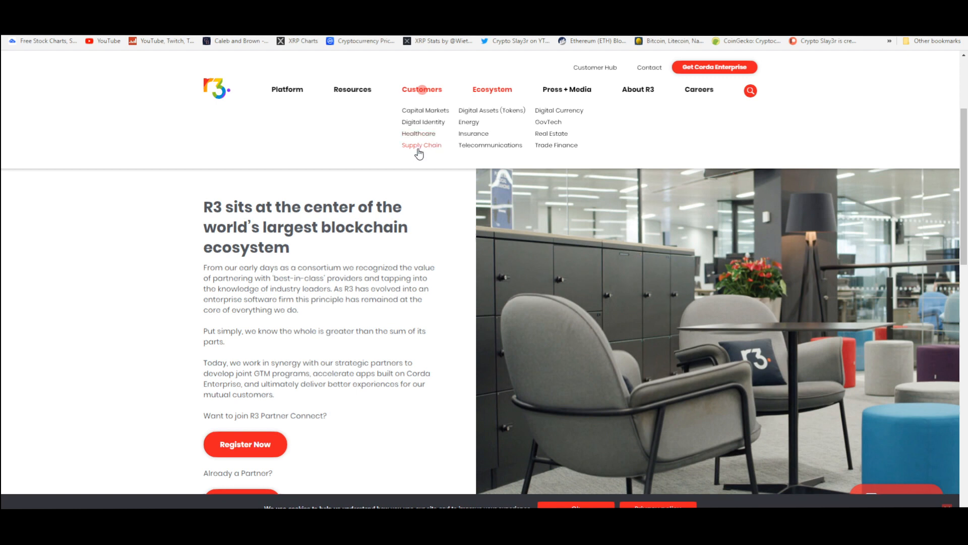
{"action": "mouse_move", "coordinate": [413, 99]}
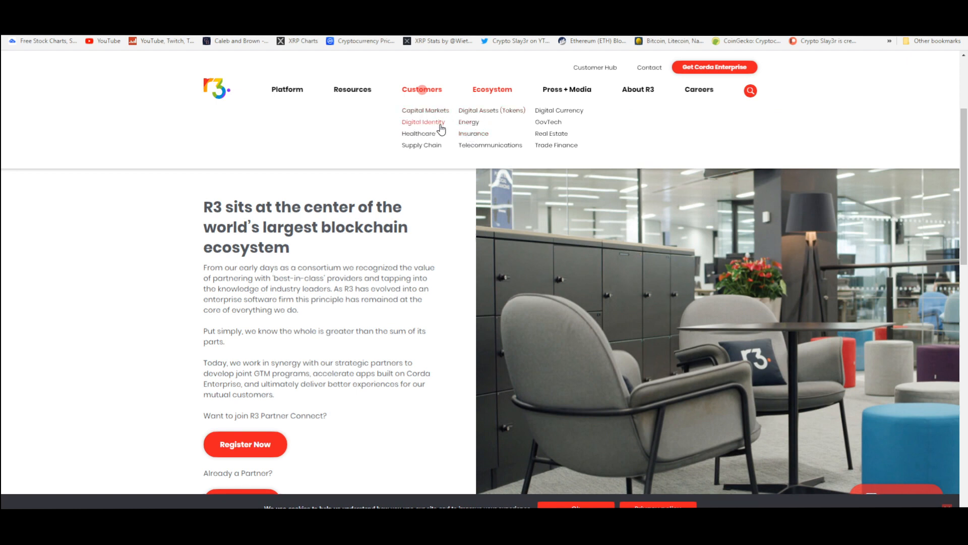
{"action": "mouse_move", "coordinate": [557, 115]}
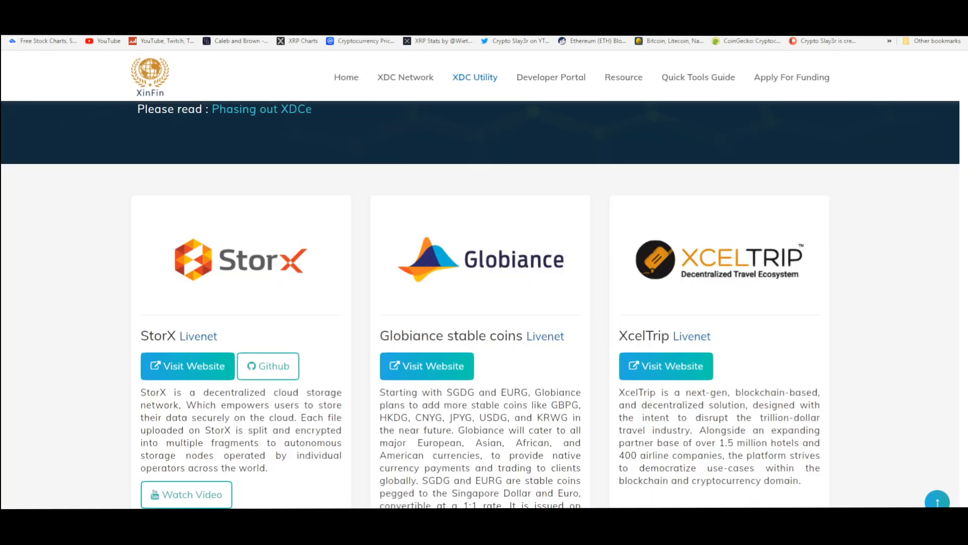
{"action": "scroll", "scroll_direction": "down", "scroll_amount": 3}
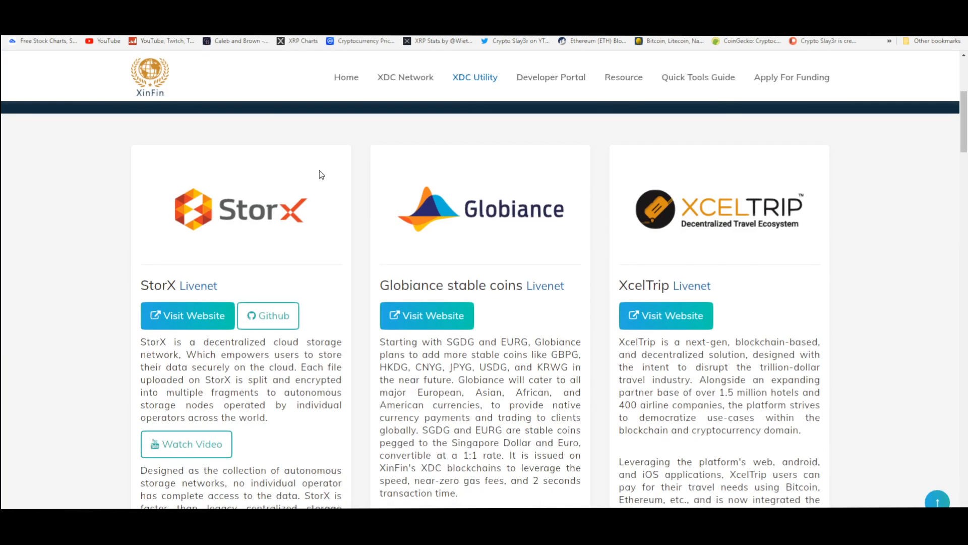
{"action": "scroll", "scroll_direction": "down", "scroll_amount": 3}
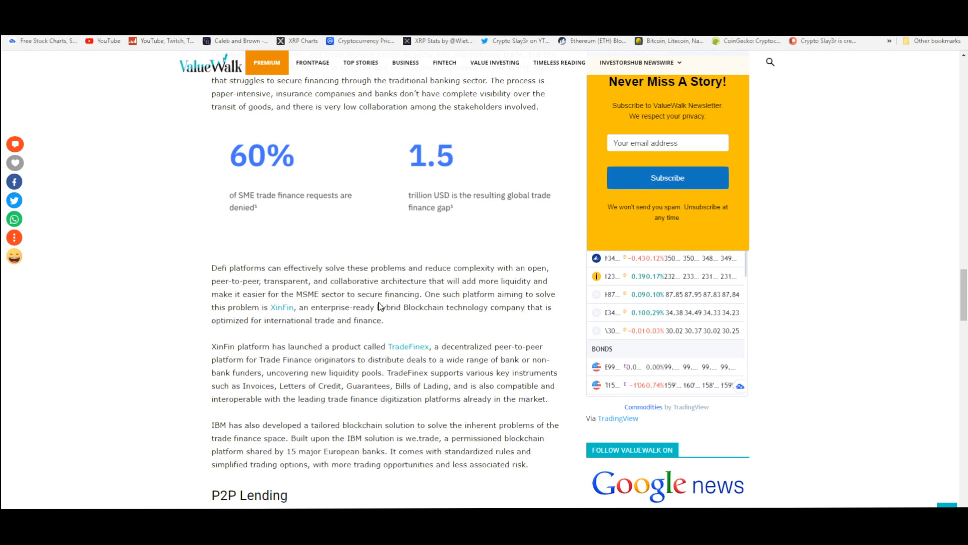
{"action": "mouse_move", "coordinate": [365, 334]}
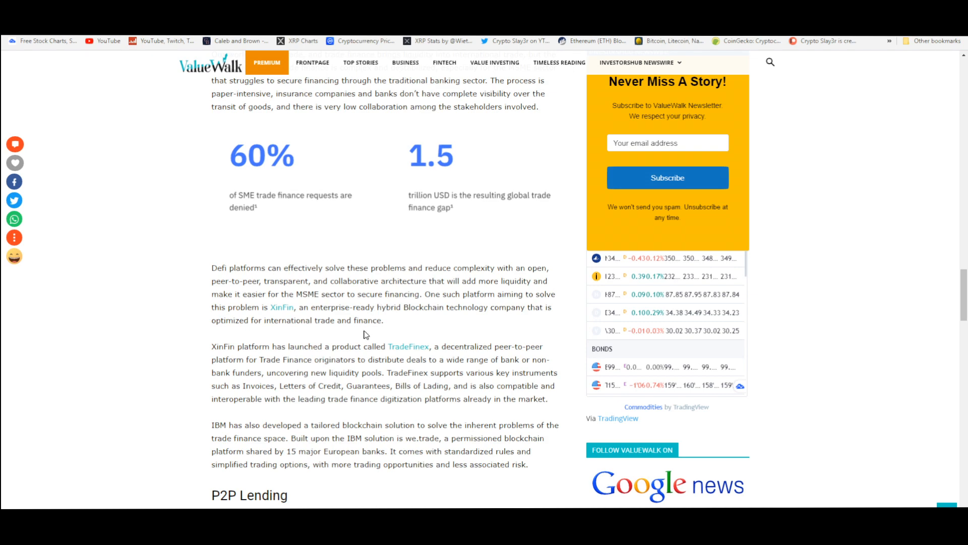
- Scroll the ValueWalk article to the XinFin/TradeFinex paragraph
{"action": "scroll", "scroll_direction": "down", "scroll_amount": 3}
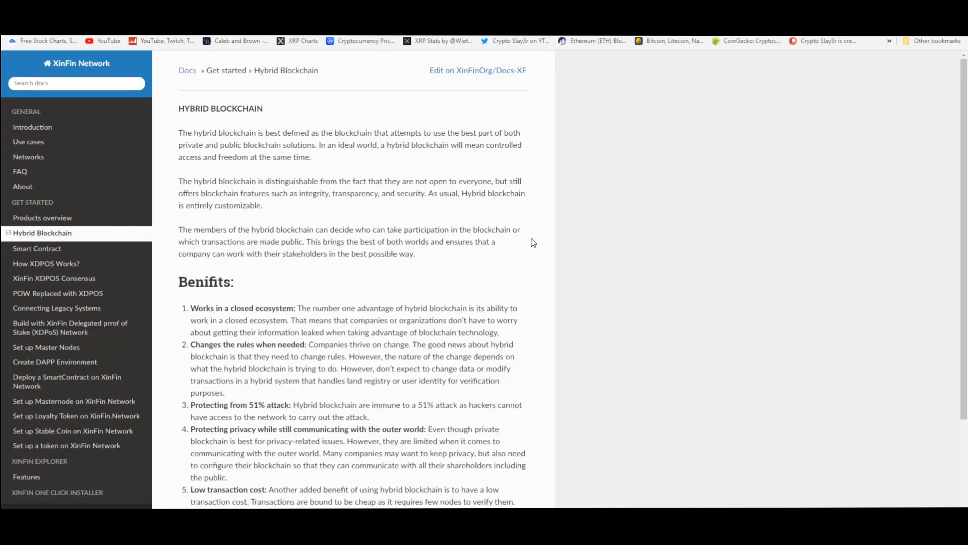
{"action": "mouse_move", "coordinate": [231, 221]}
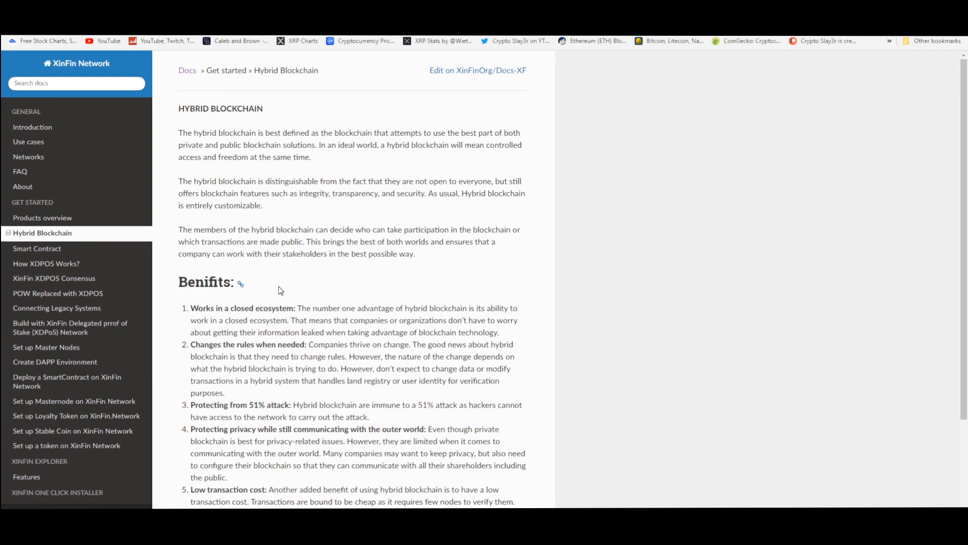
{"action": "mouse_move", "coordinate": [271, 286]}
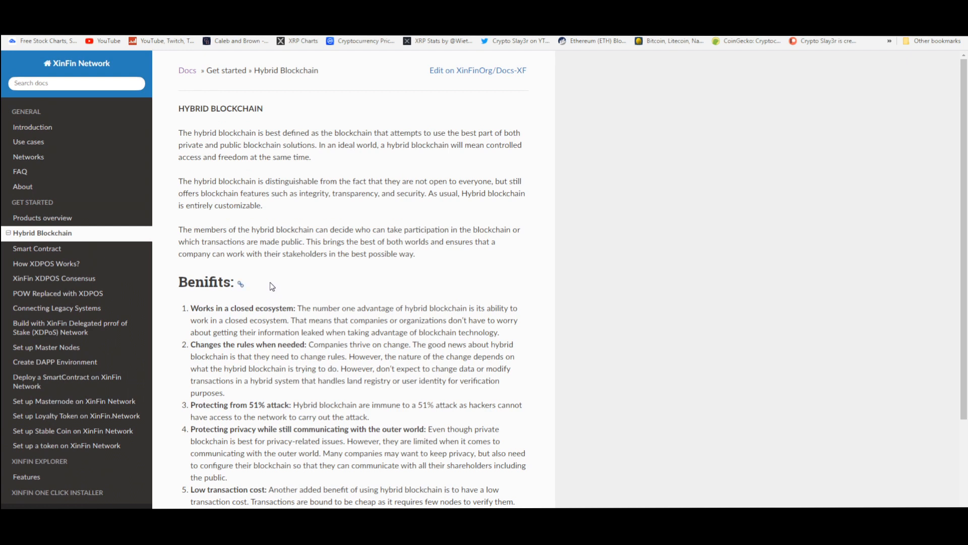
{"action": "mouse_move", "coordinate": [275, 306]}
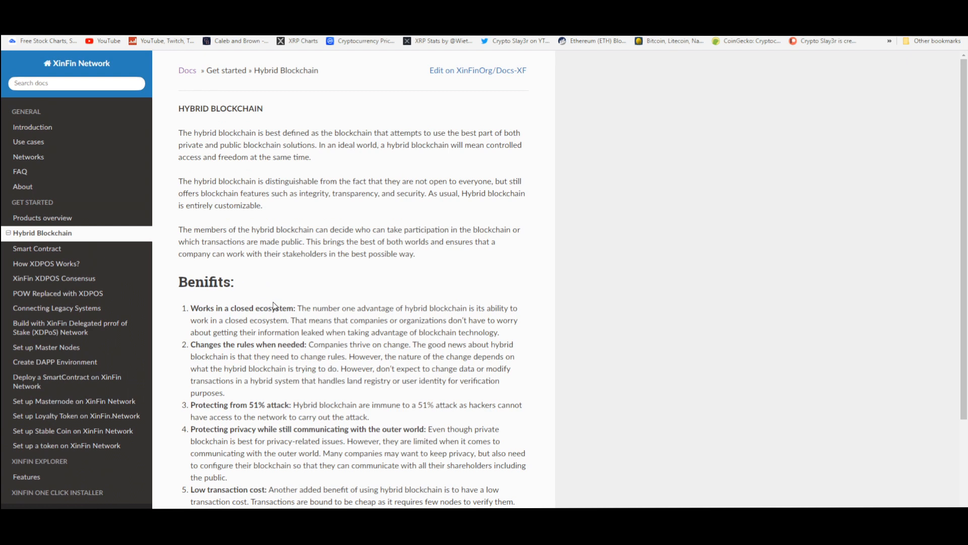
{"action": "mouse_move", "coordinate": [276, 301]}
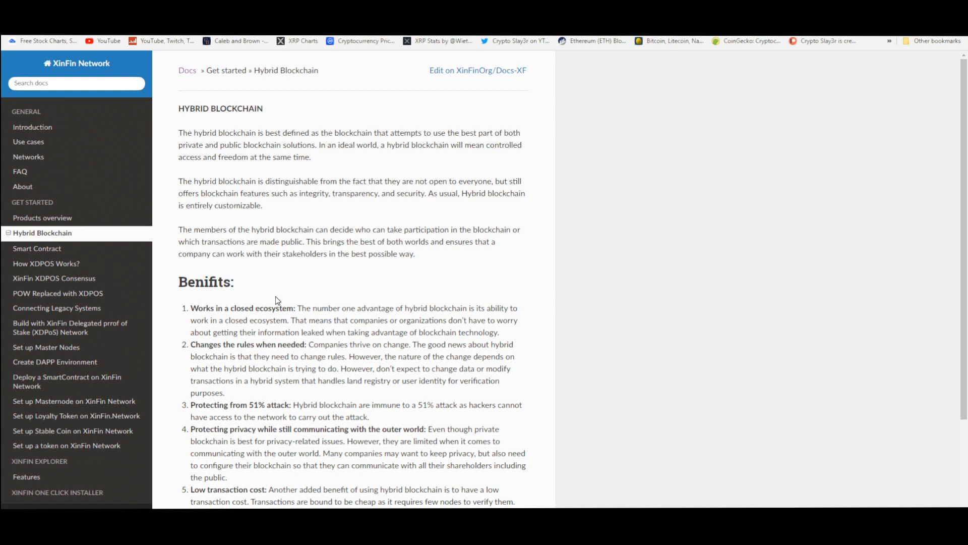
{"action": "mouse_move", "coordinate": [302, 208]}
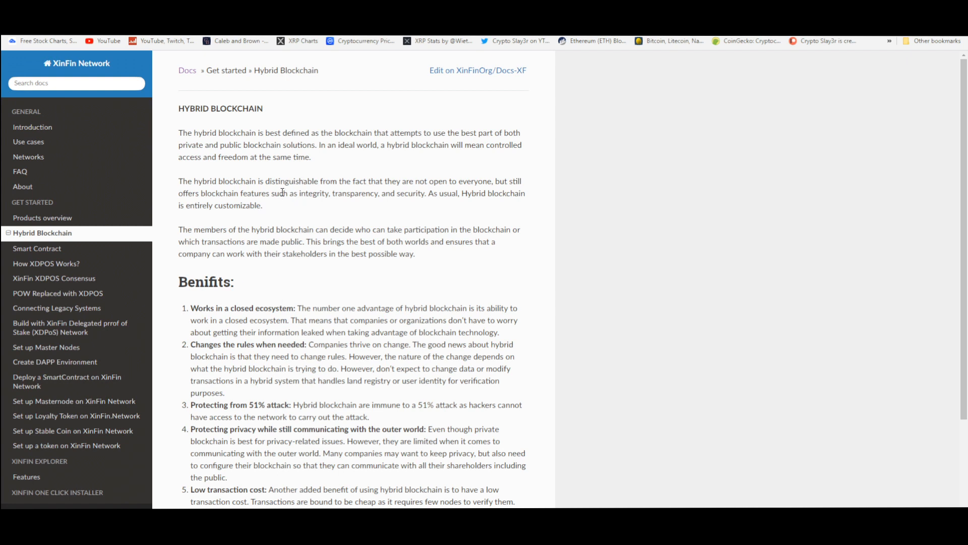
{"action": "mouse_move", "coordinate": [460, 192]}
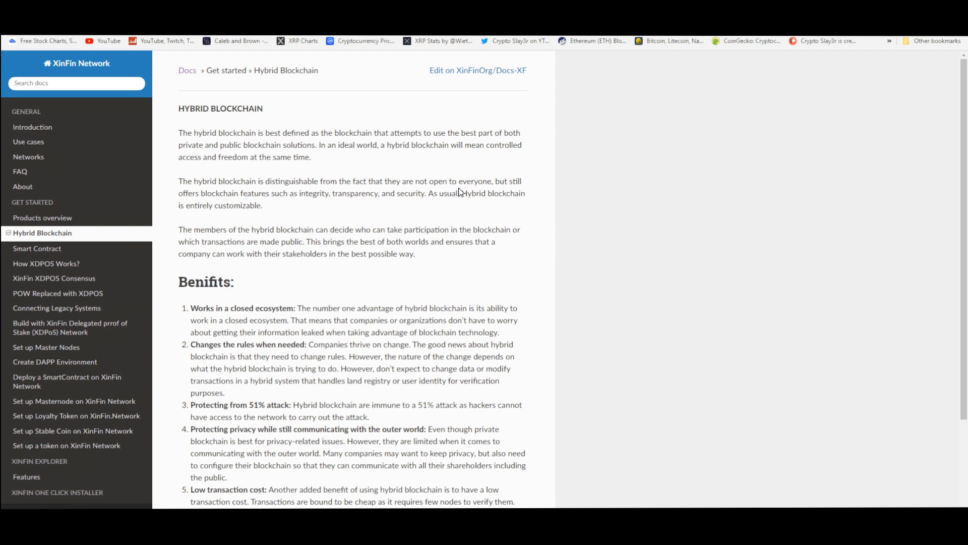
{"action": "mouse_move", "coordinate": [232, 205]}
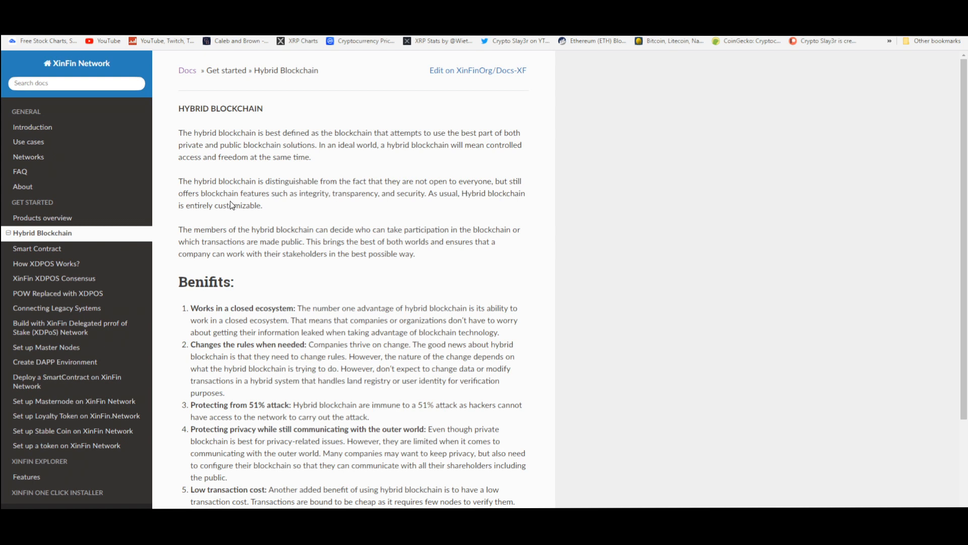
- Highlight the word 'integrity' in the XinFin Docs hybrid blockchain description and view the benefits list
{"action": "double_click", "coordinate": [316, 194]}
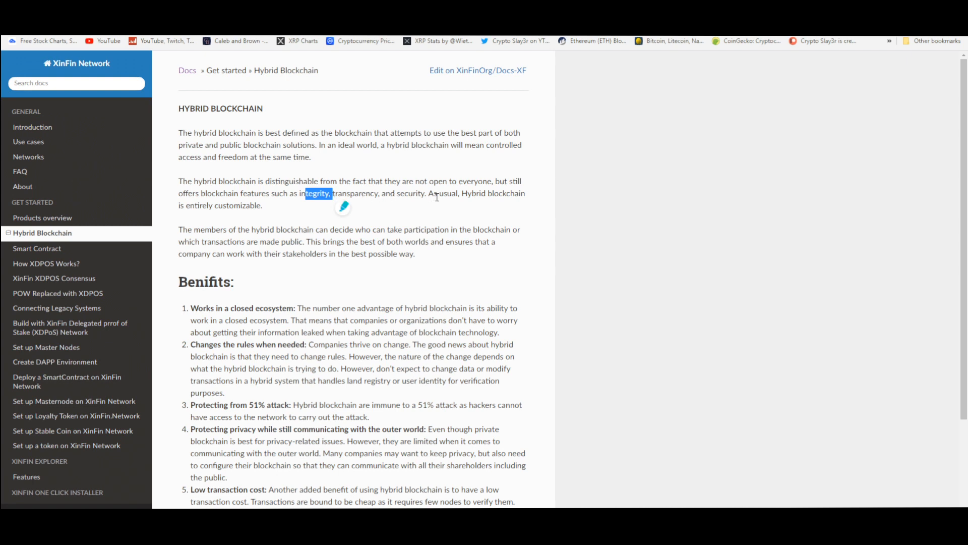
{"action": "mouse_move", "coordinate": [160, 218]}
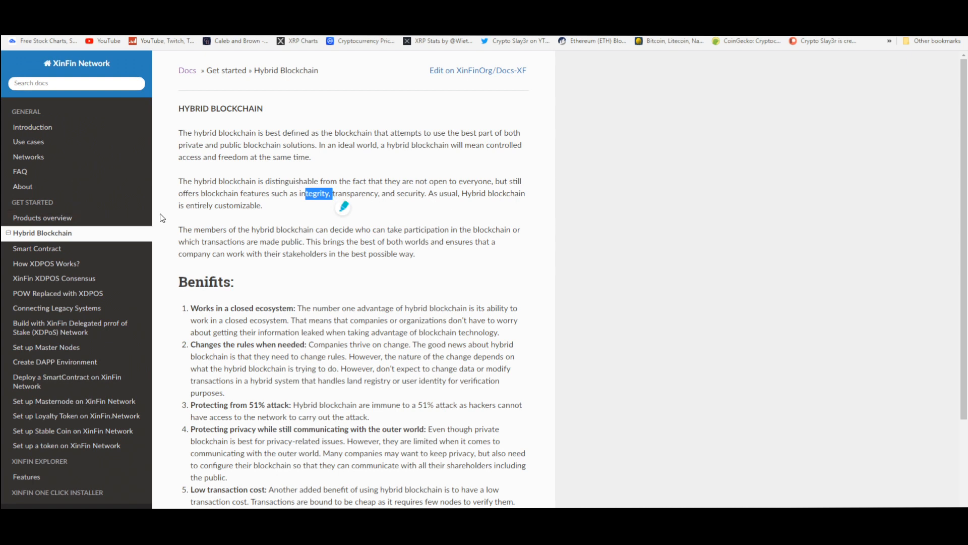
{"action": "mouse_move", "coordinate": [268, 221]}
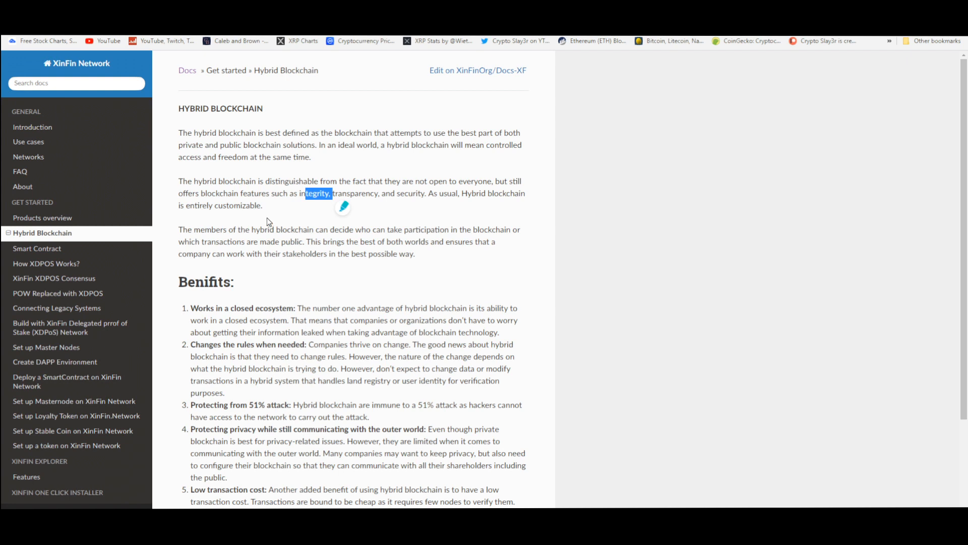
{"action": "mouse_move", "coordinate": [372, 240]}
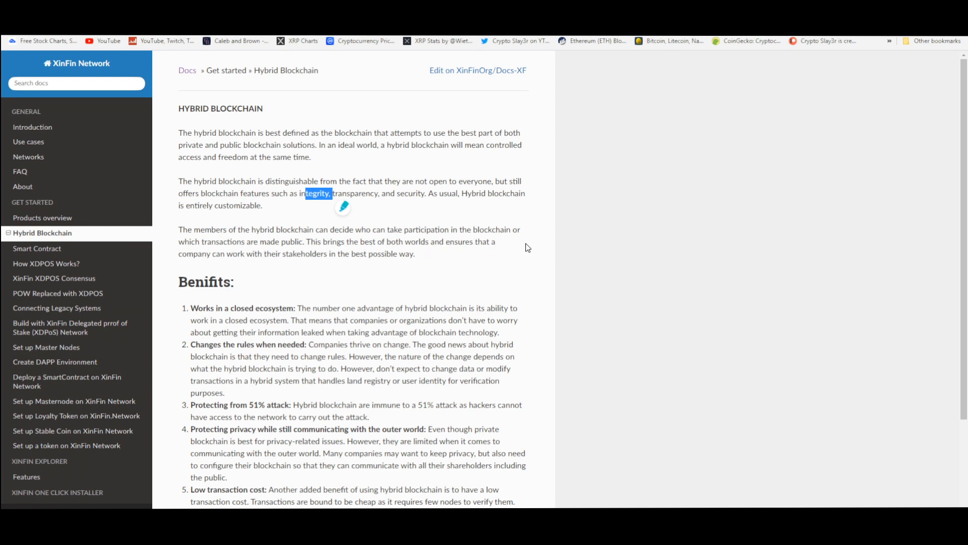
{"action": "mouse_move", "coordinate": [329, 263]}
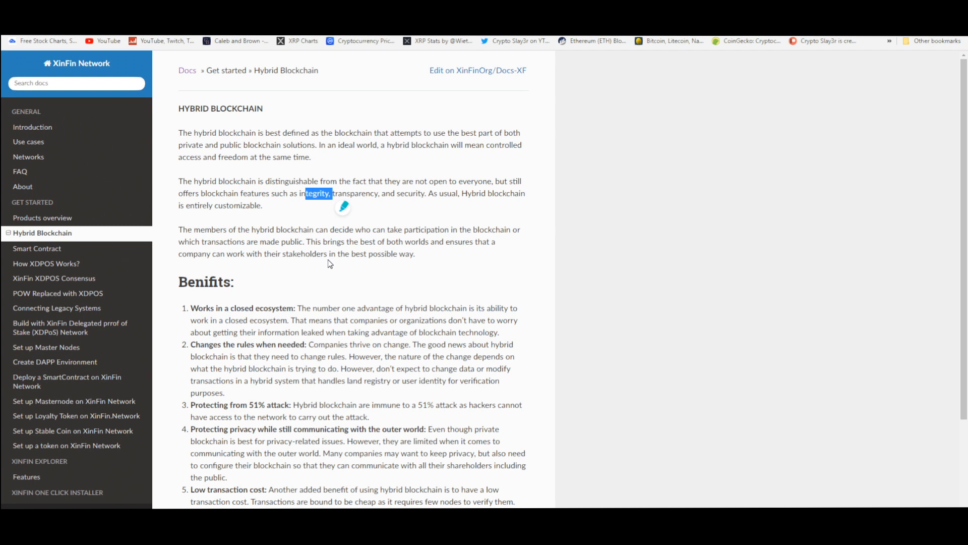
{"action": "mouse_move", "coordinate": [274, 239]}
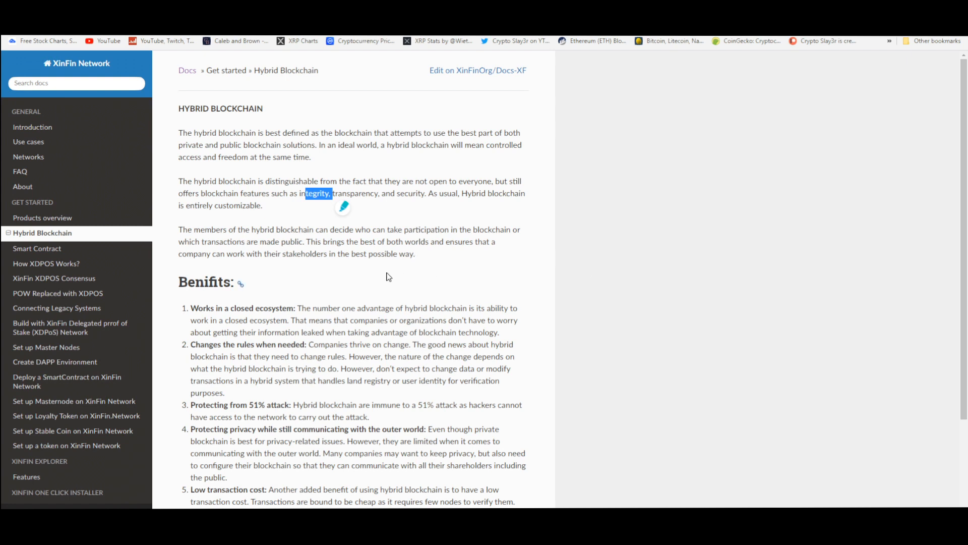
{"action": "scroll", "scroll_direction": "down", "scroll_amount": 3}
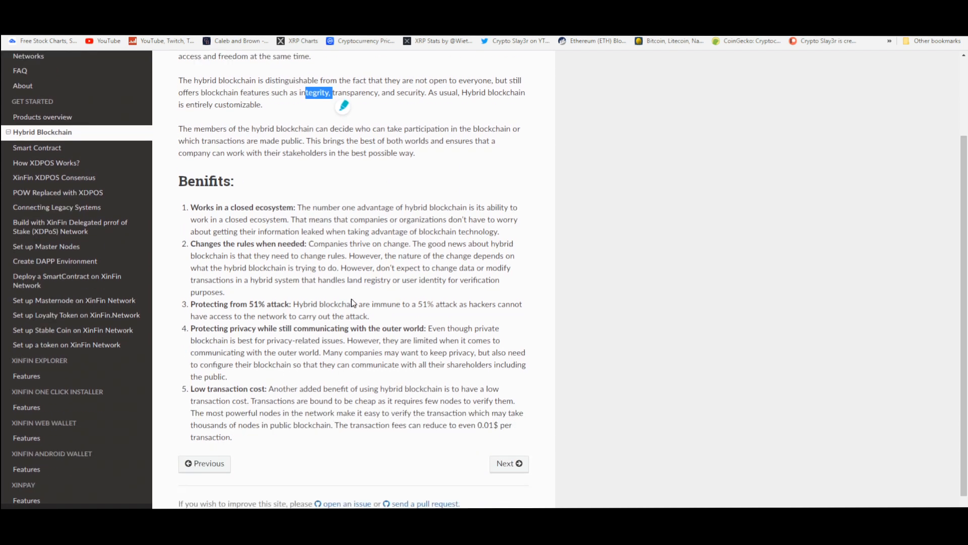
{"action": "mouse_move", "coordinate": [259, 241]}
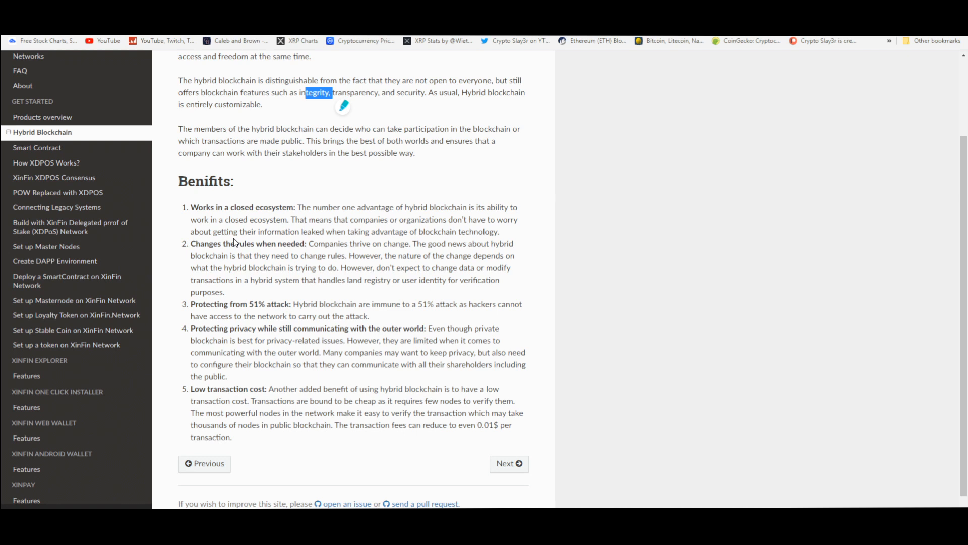
{"action": "mouse_move", "coordinate": [303, 254]}
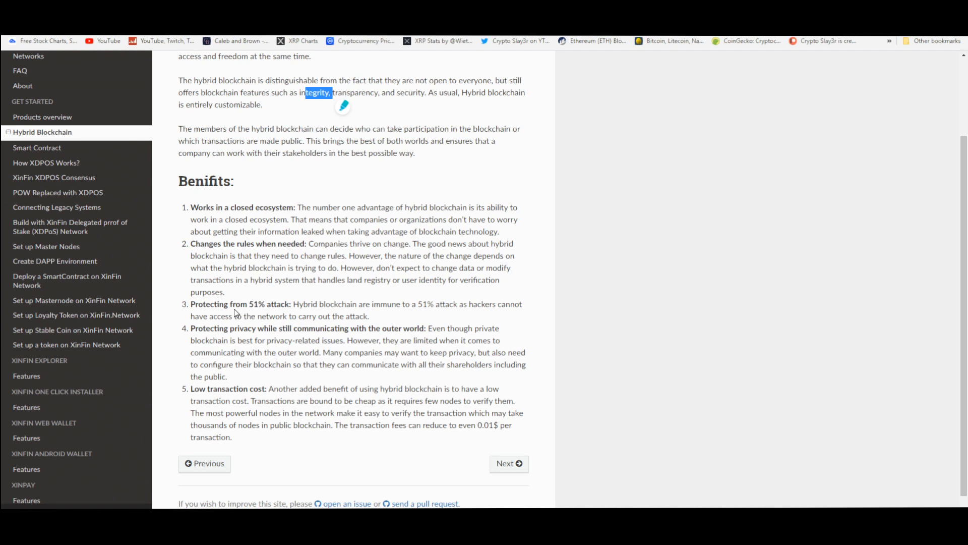
{"action": "mouse_move", "coordinate": [277, 307]}
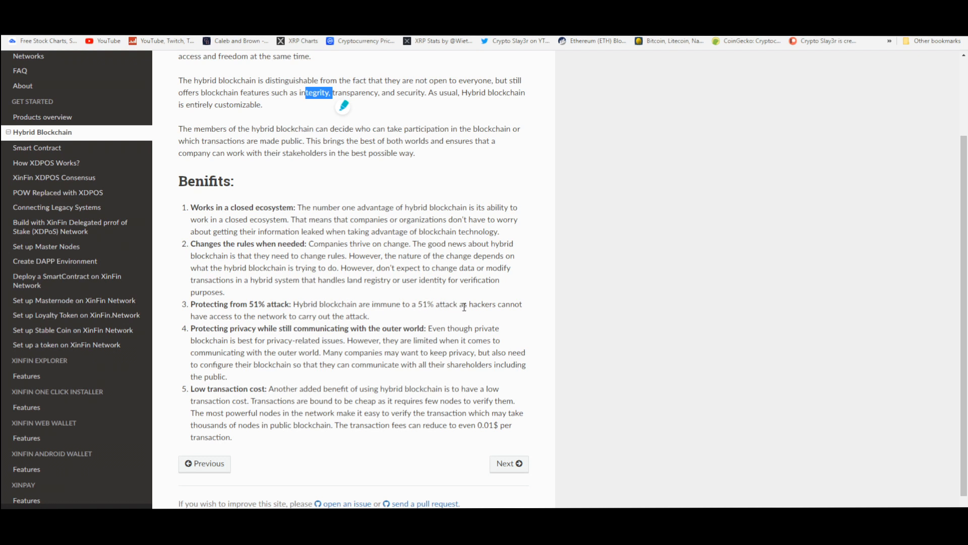
{"action": "mouse_move", "coordinate": [258, 320]}
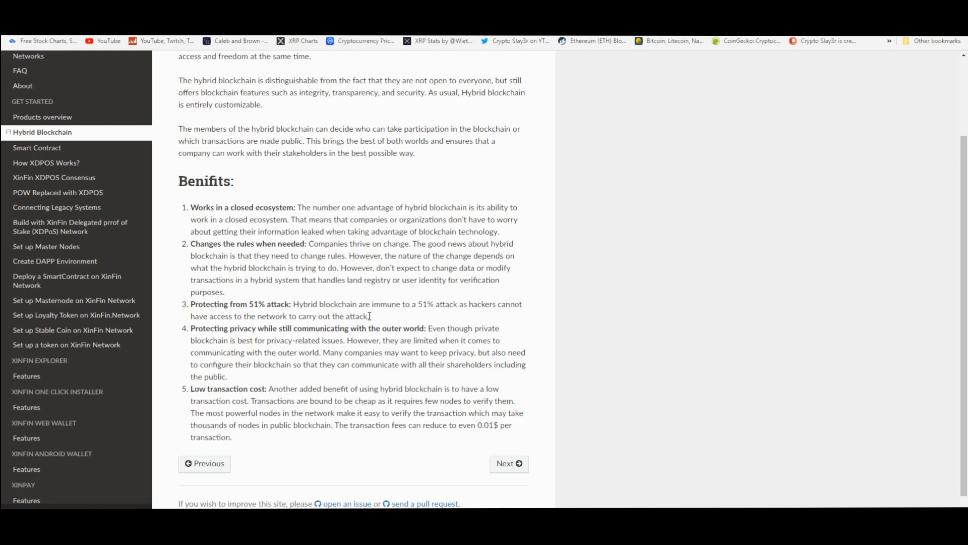
{"action": "scroll", "scroll_direction": "down", "scroll_amount": 3}
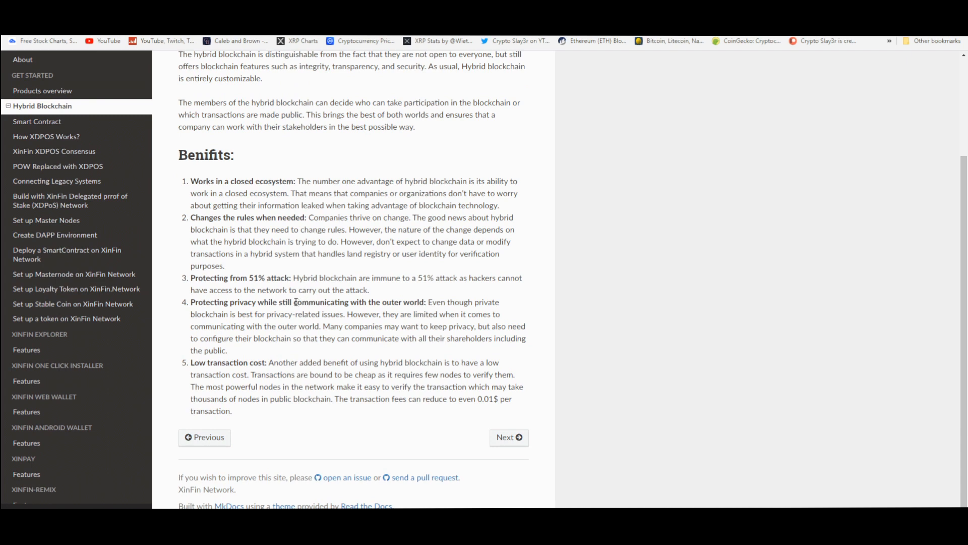
{"action": "mouse_move", "coordinate": [264, 376]}
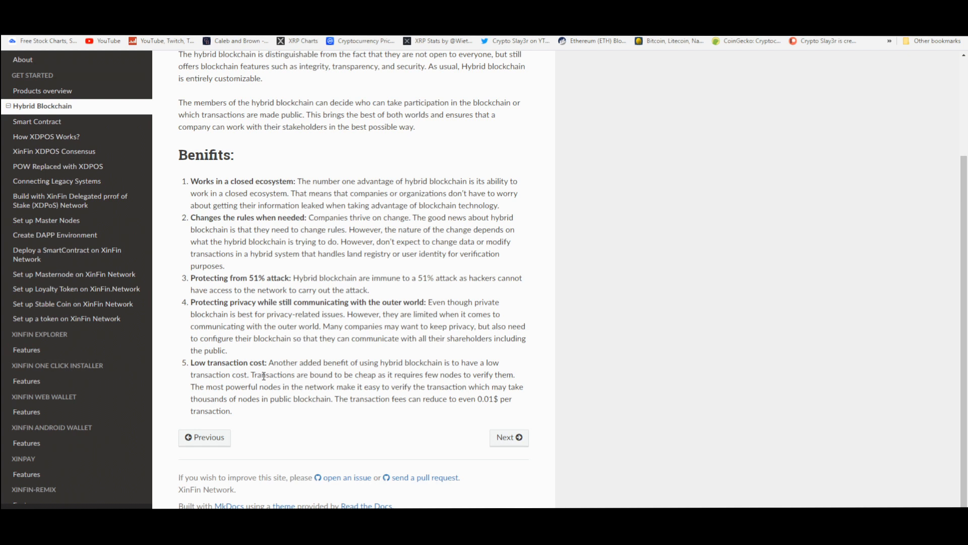
{"action": "mouse_move", "coordinate": [300, 286]}
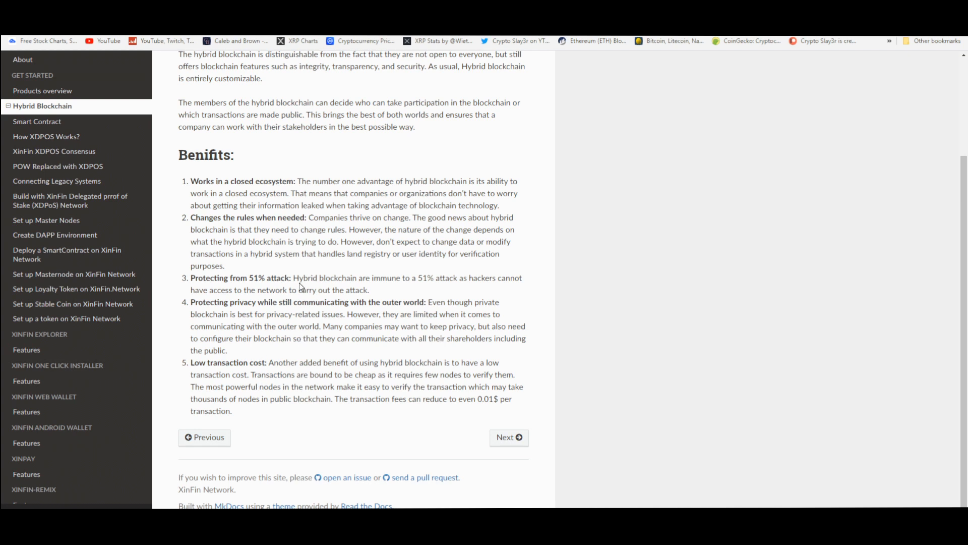
{"action": "mouse_move", "coordinate": [302, 309]}
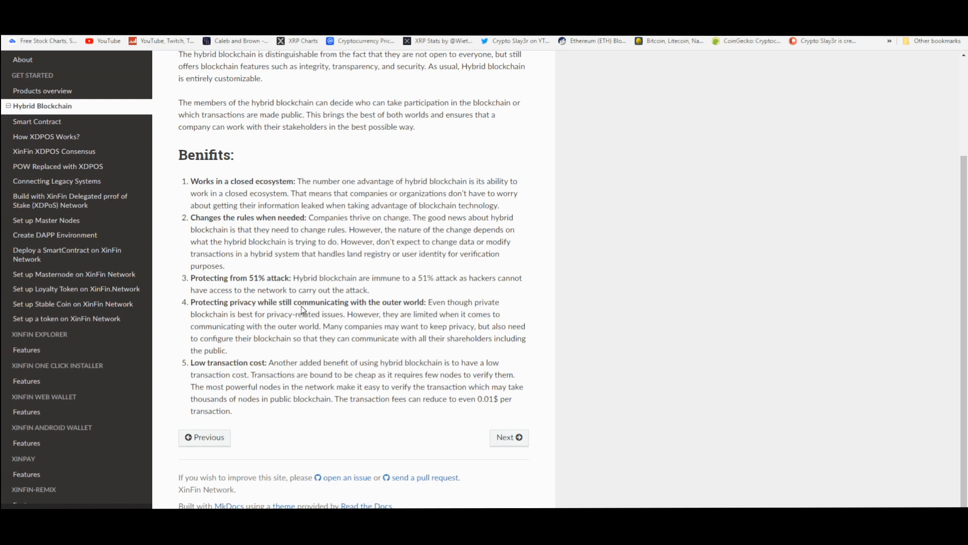
{"action": "left_click_drag", "start_coordinate": [191, 301], "coordinate": [418, 301]}
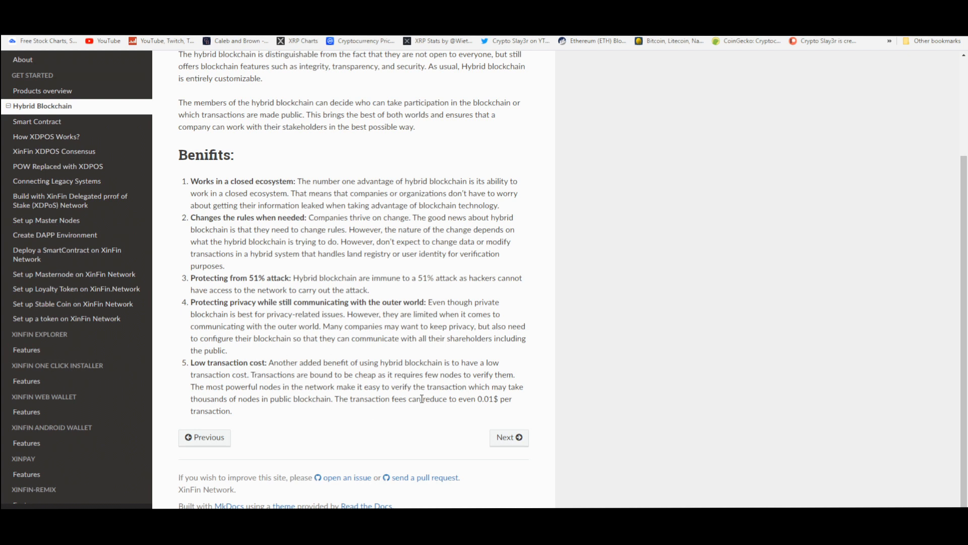
{"action": "mouse_move", "coordinate": [500, 414]}
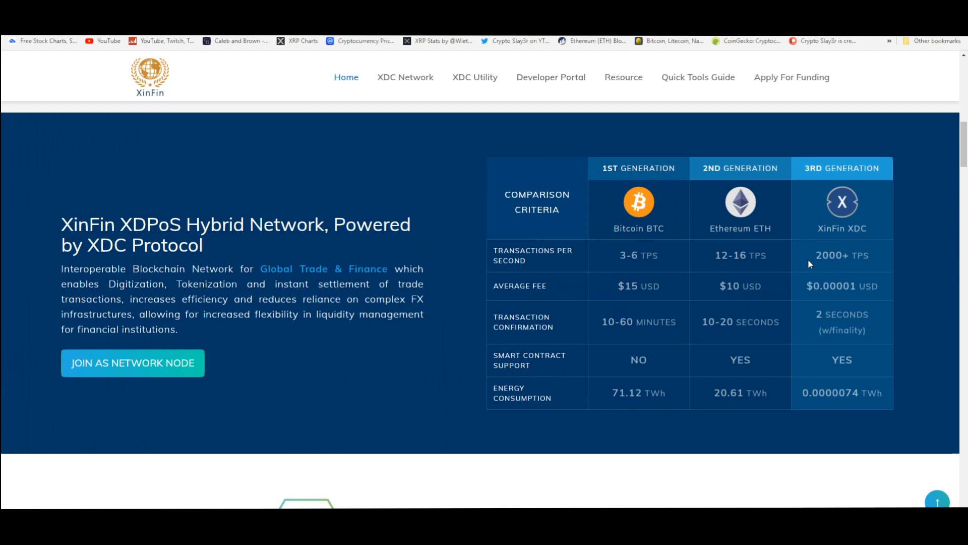
{"action": "mouse_move", "coordinate": [837, 303]}
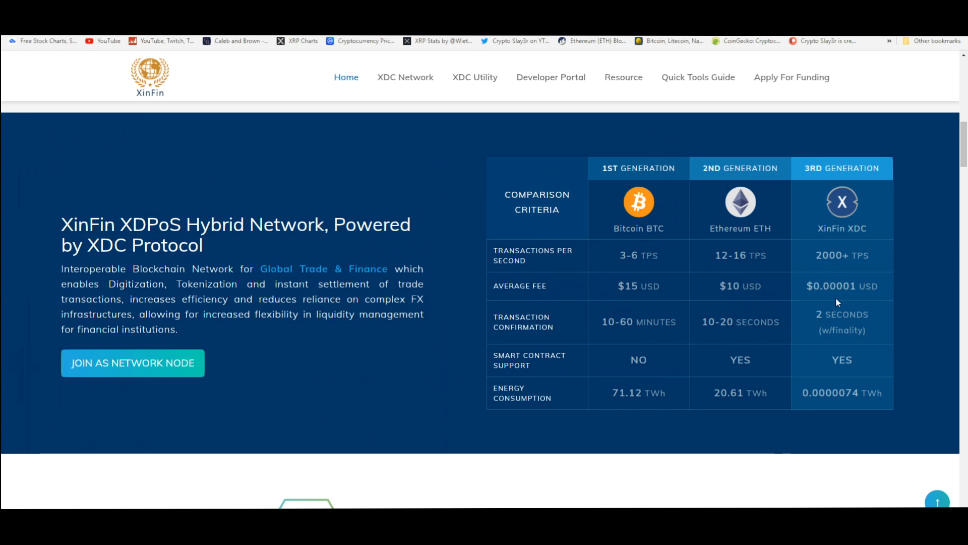
{"action": "mouse_move", "coordinate": [839, 302]}
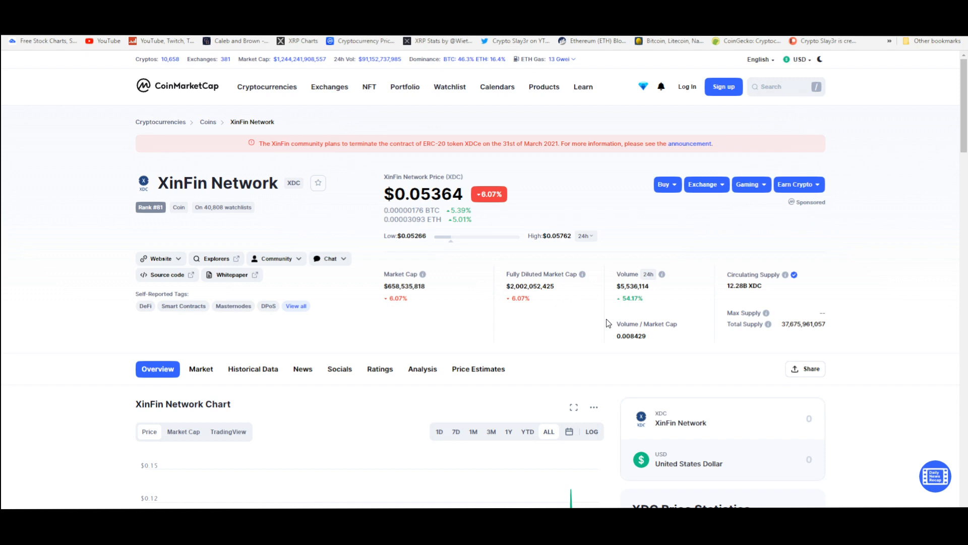
{"action": "mouse_move", "coordinate": [793, 272]}
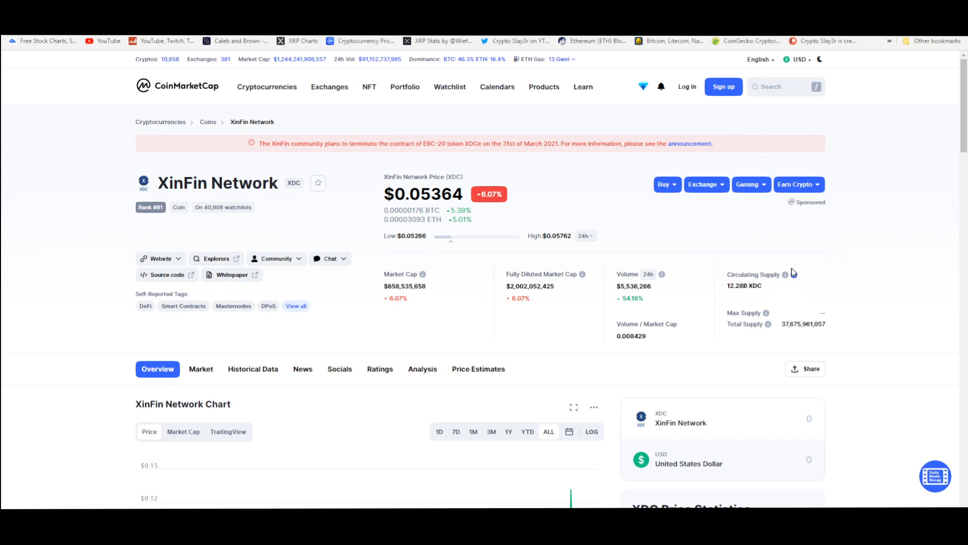
{"action": "mouse_move", "coordinate": [709, 270]}
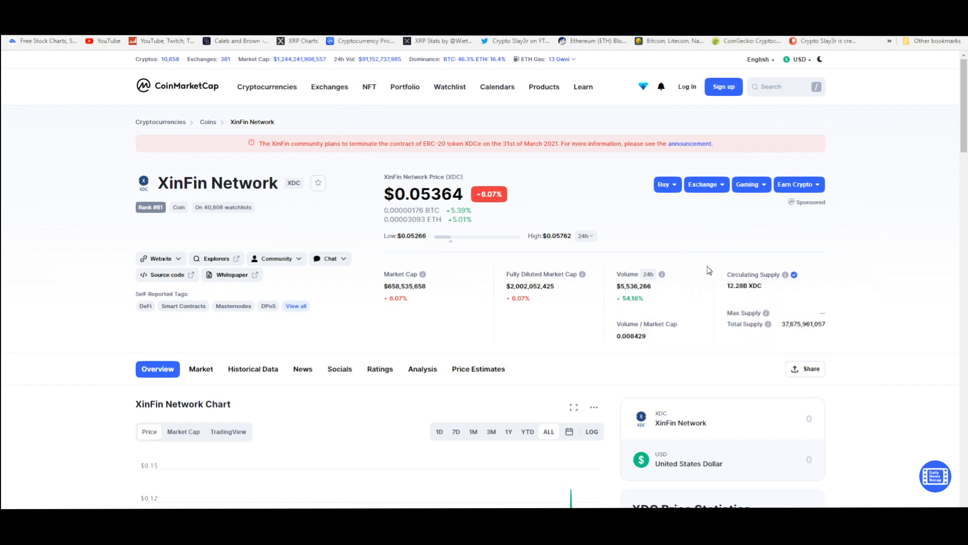
{"action": "mouse_move", "coordinate": [662, 323]}
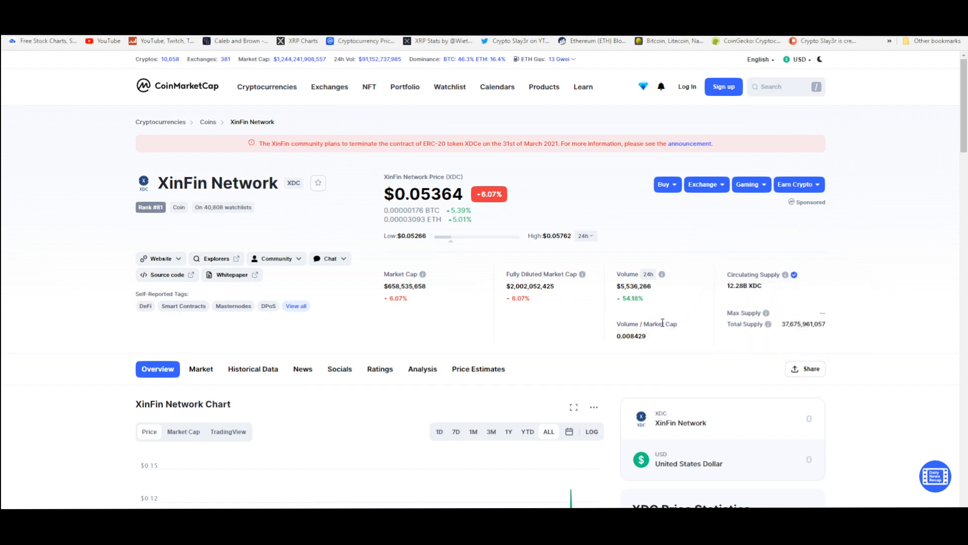
- Scroll the XinFin Network (XDC) page past the chart to Price Live Data and open a news story
{"action": "scroll", "scroll_direction": "down", "scroll_amount": 3}
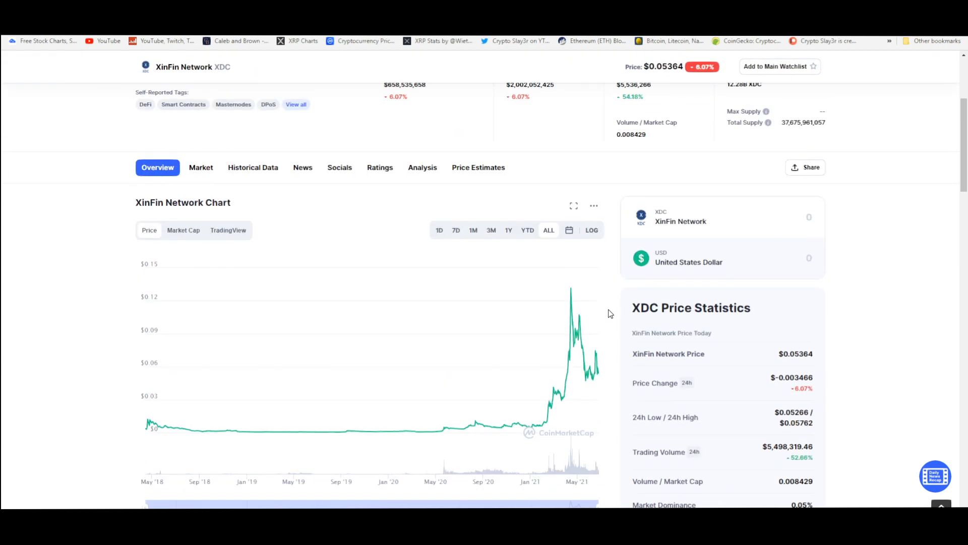
{"action": "scroll", "scroll_direction": "down", "scroll_amount": 3}
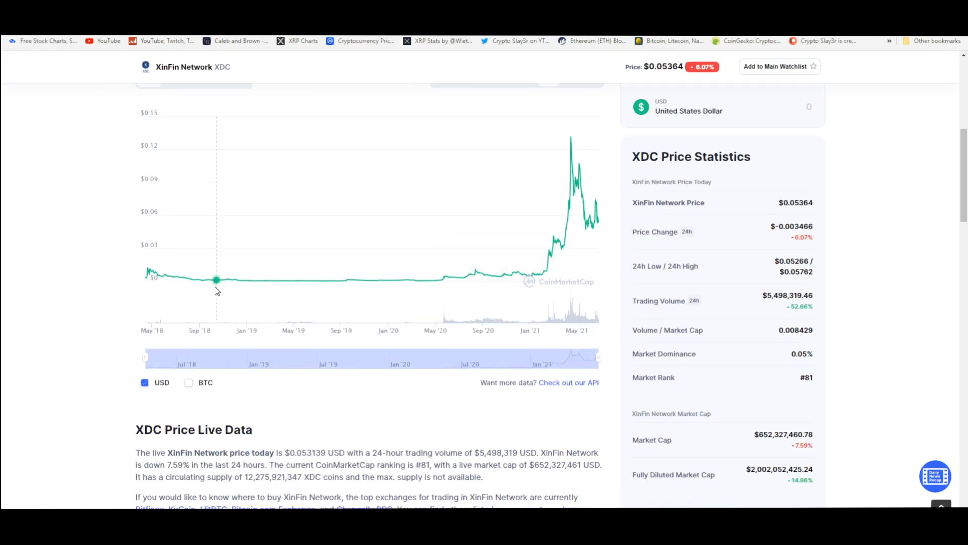
{"action": "mouse_move", "coordinate": [190, 279]}
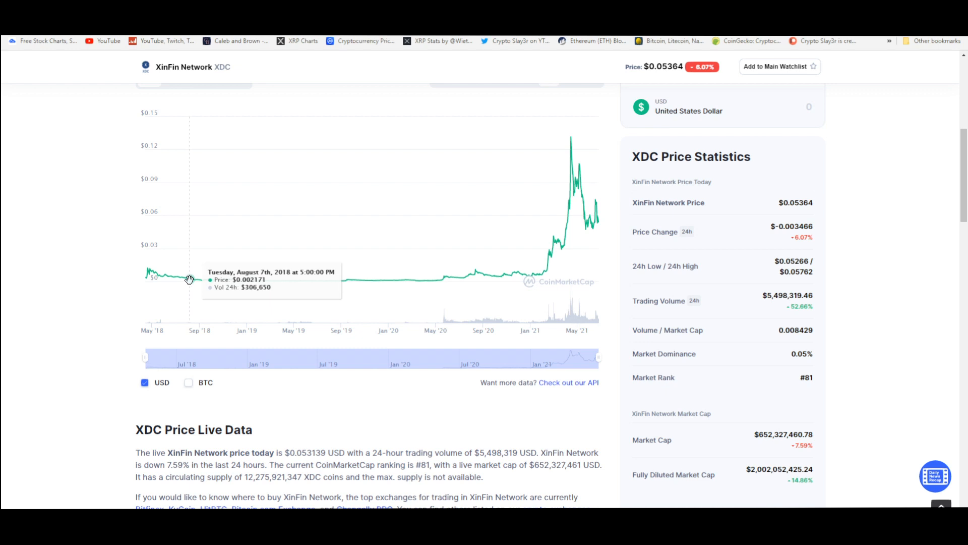
{"action": "mouse_move", "coordinate": [189, 279]}
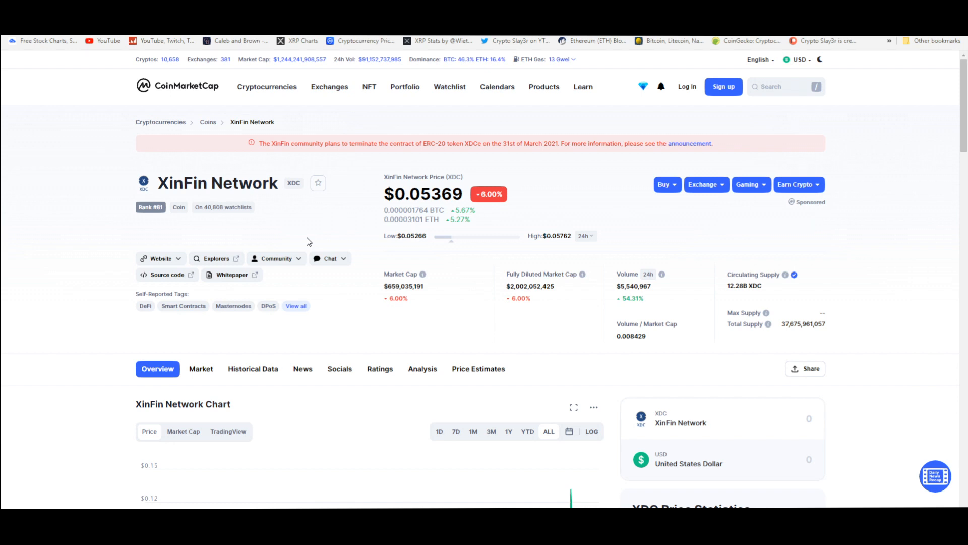
{"action": "mouse_move", "coordinate": [318, 182]}
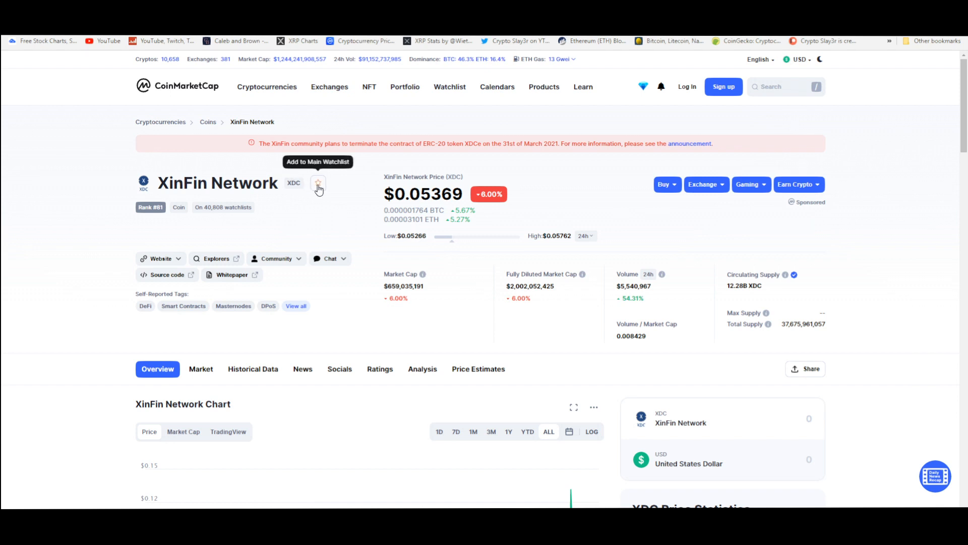
{"action": "mouse_move", "coordinate": [345, 214]}
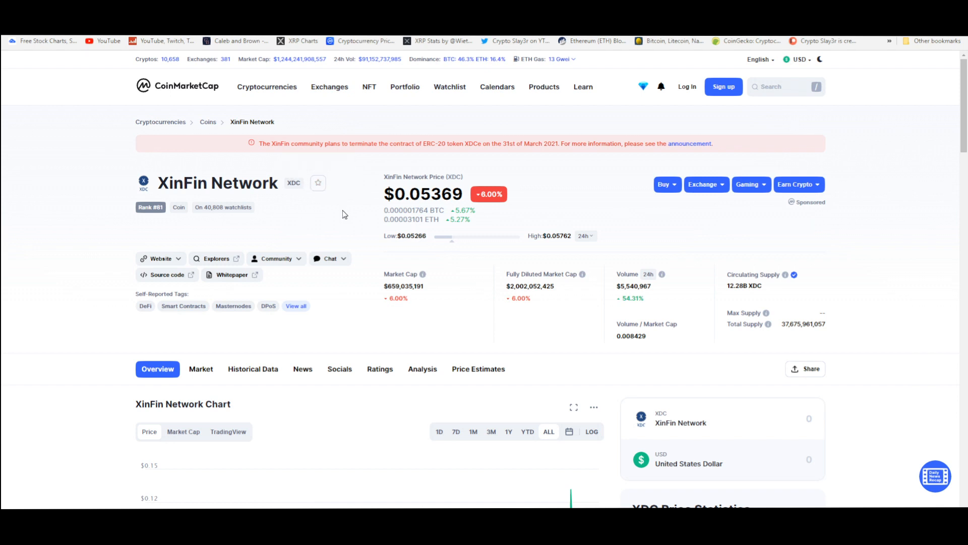
{"action": "scroll", "scroll_direction": "down", "scroll_amount": 3}
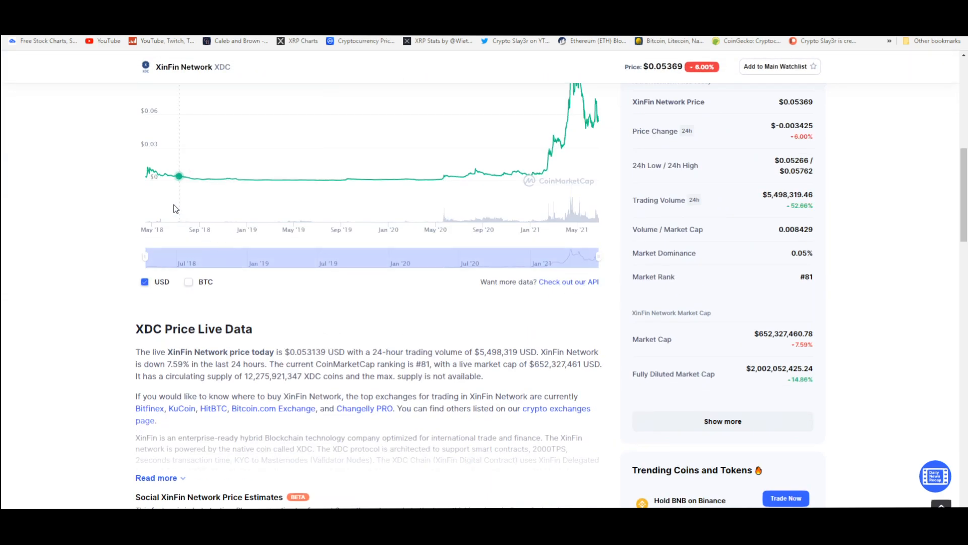
{"action": "scroll", "scroll_direction": "down", "scroll_amount": 3}
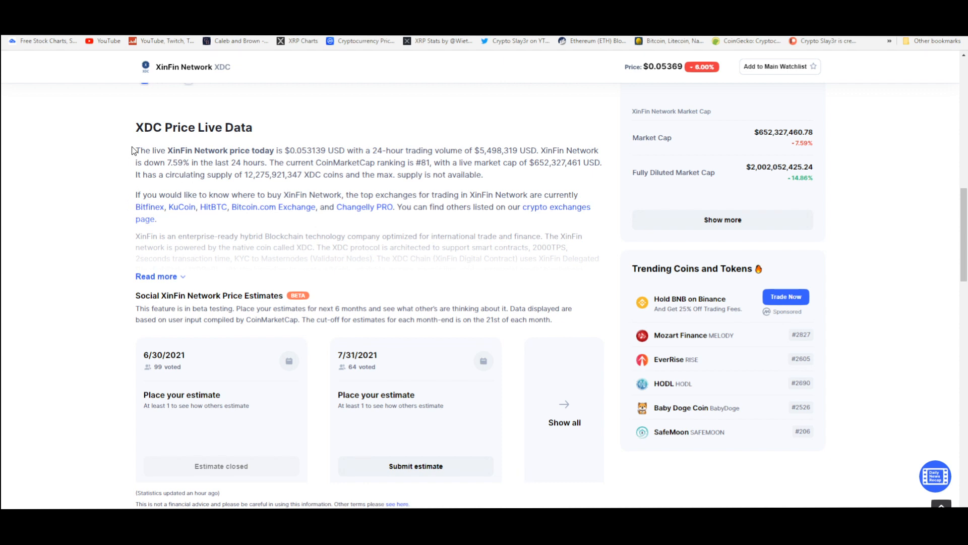
{"action": "left_click", "coordinate": [156, 276]}
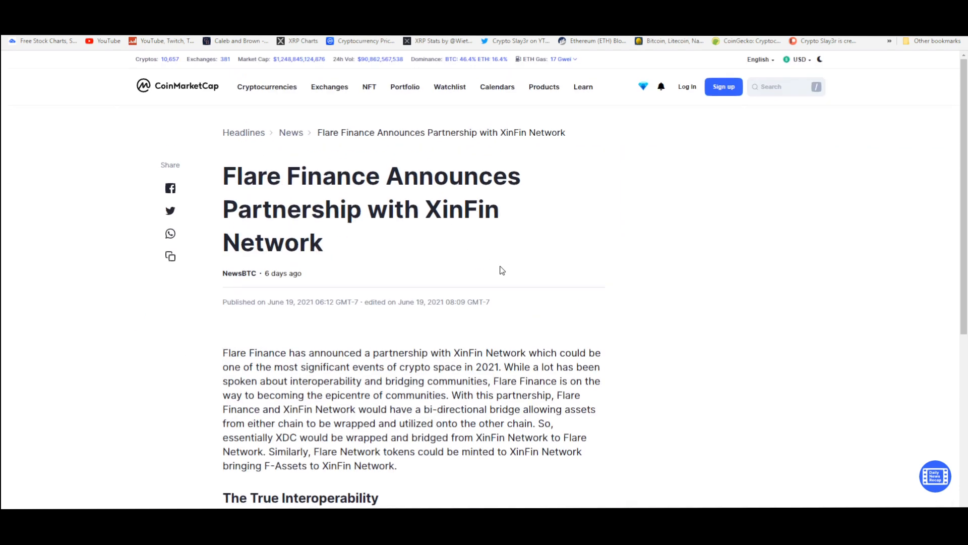
{"action": "mouse_move", "coordinate": [430, 244]}
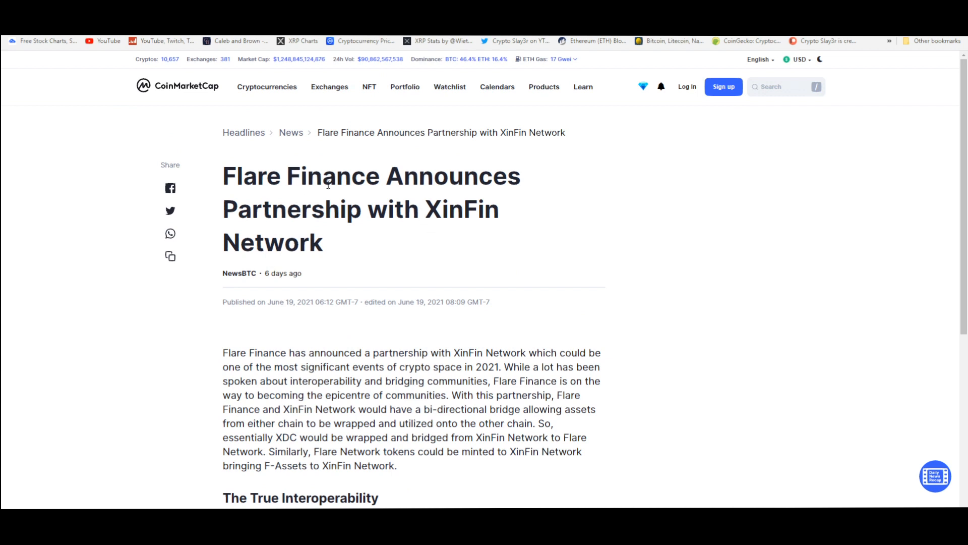
{"action": "mouse_move", "coordinate": [379, 237]}
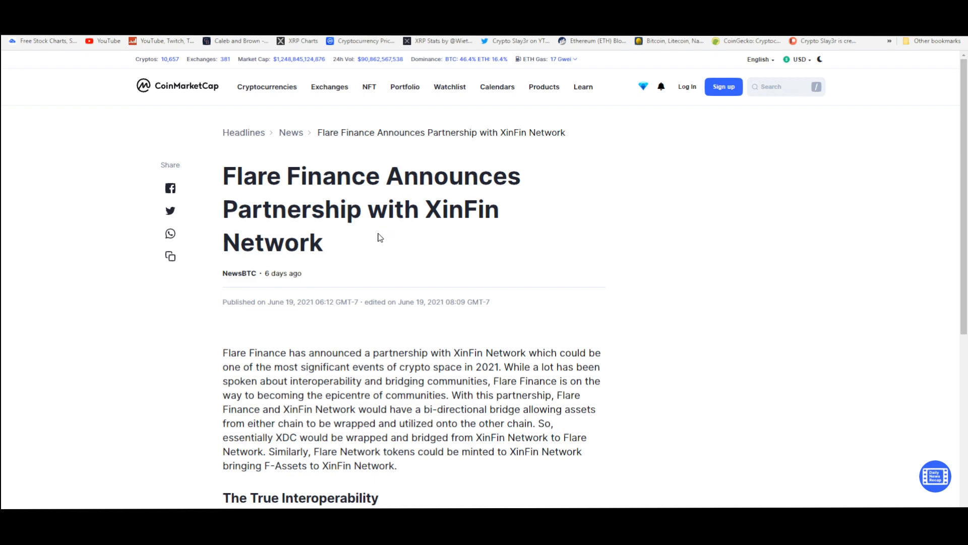
- Scroll through the Flare Finance and XinFin Network partnership article
{"action": "scroll", "scroll_direction": "down", "scroll_amount": 3}
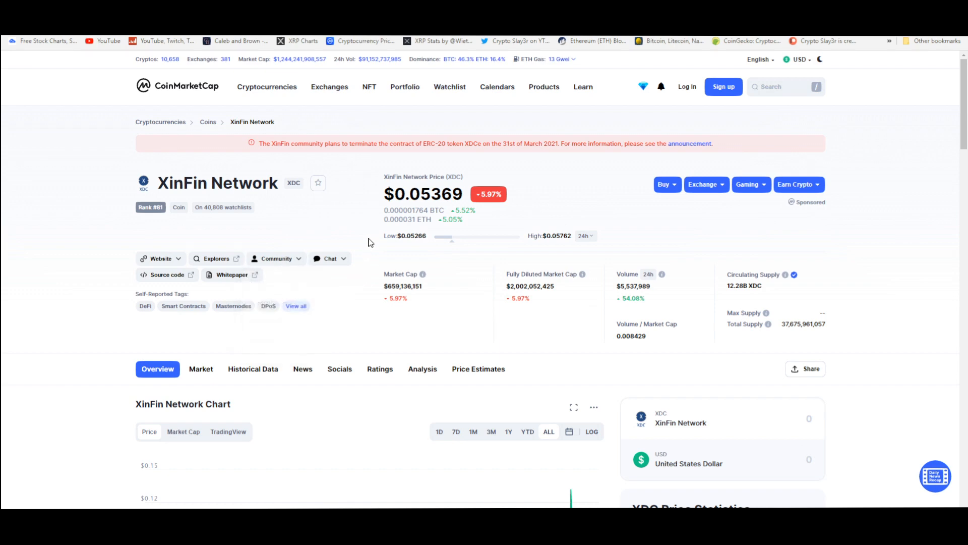
- Scroll the XinFin Network coin page to estimates and markets, then back to the top
{"action": "scroll", "scroll_direction": "down", "scroll_amount": 3}
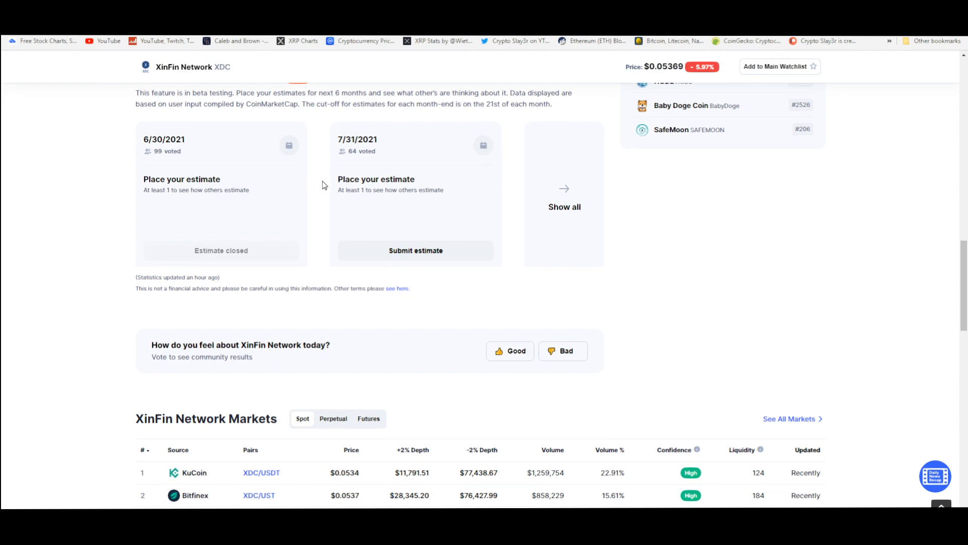
{"action": "mouse_move", "coordinate": [320, 189]}
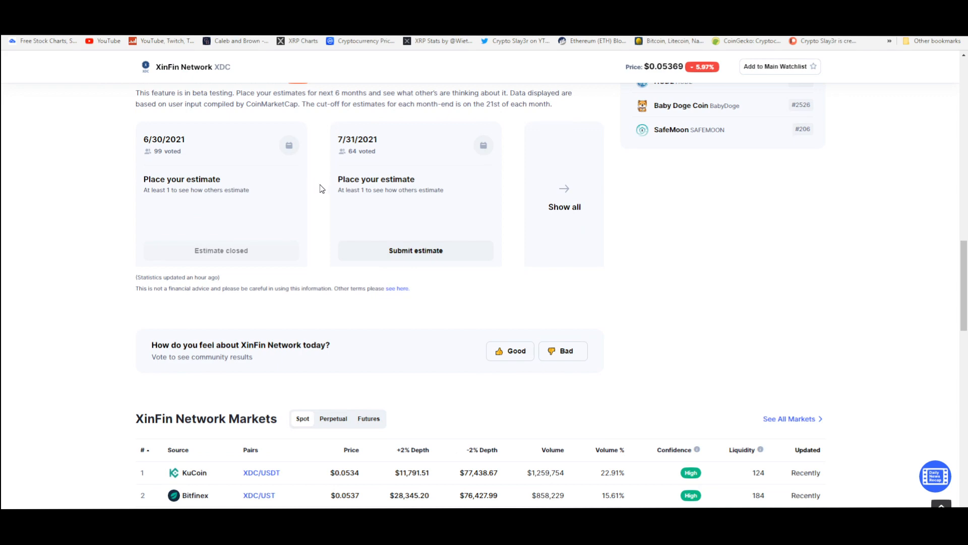
{"action": "scroll", "scroll_direction": "up", "scroll_amount": 3}
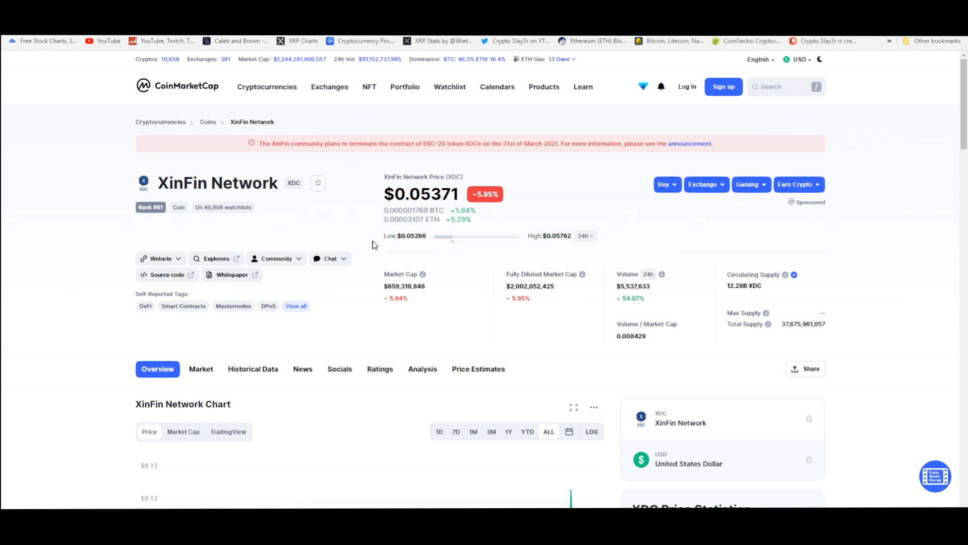
- View the XinFin Network chart, then switch to the Market tab listing its exchange markets
{"action": "scroll", "scroll_direction": "down", "scroll_amount": 3}
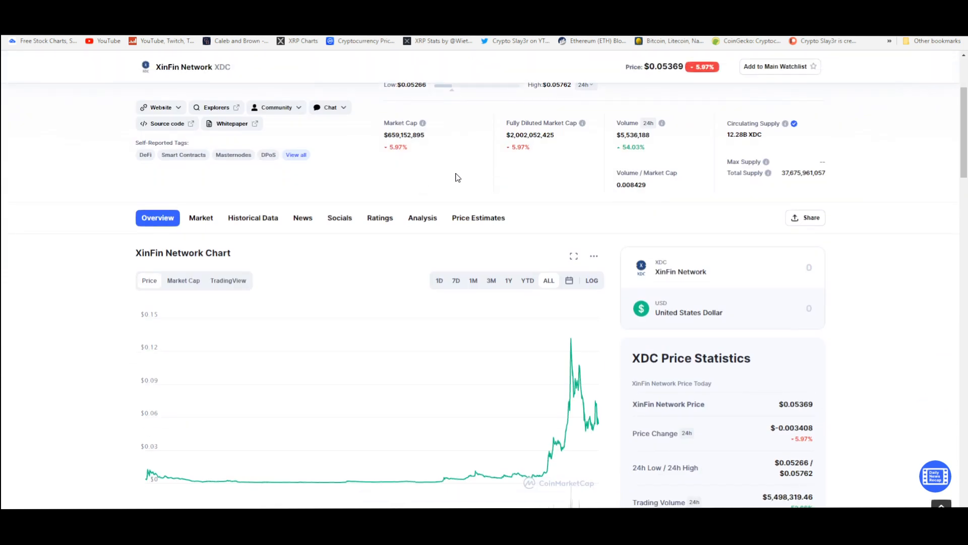
{"action": "mouse_move", "coordinate": [625, 155]}
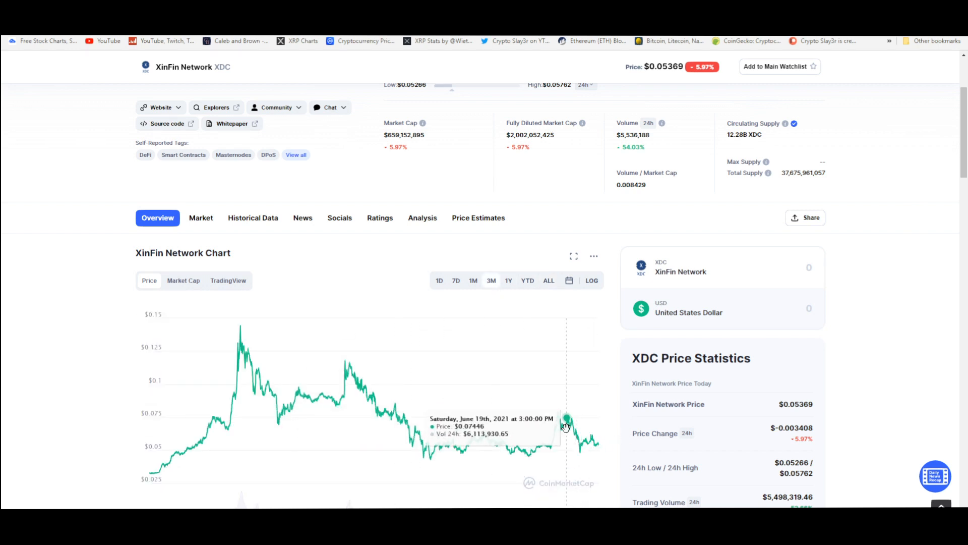
{"action": "mouse_move", "coordinate": [488, 438]}
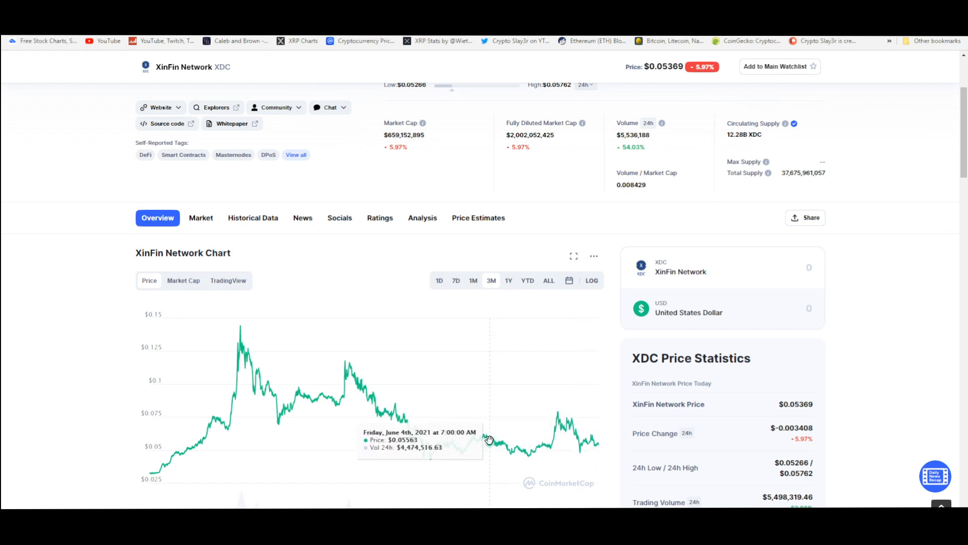
{"action": "mouse_move", "coordinate": [530, 450]}
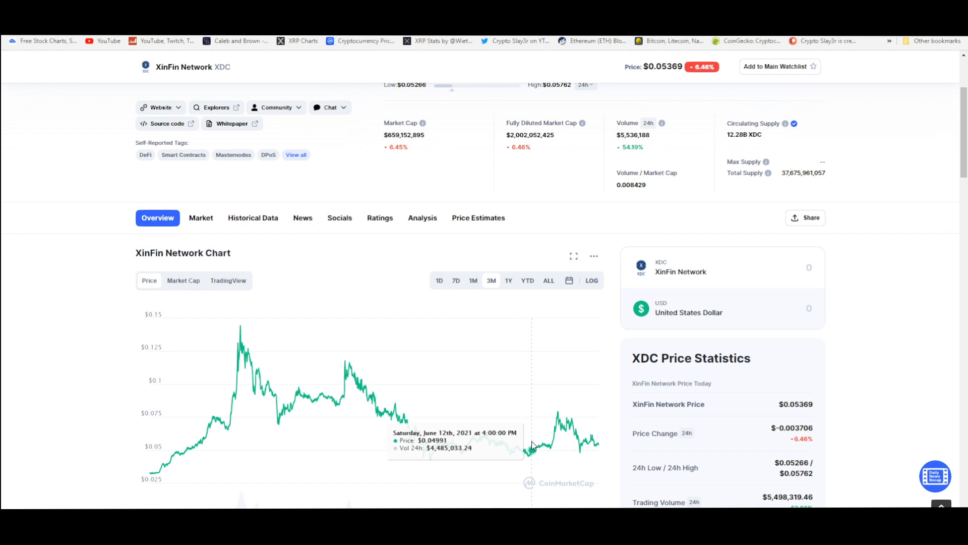
{"action": "mouse_move", "coordinate": [528, 445]}
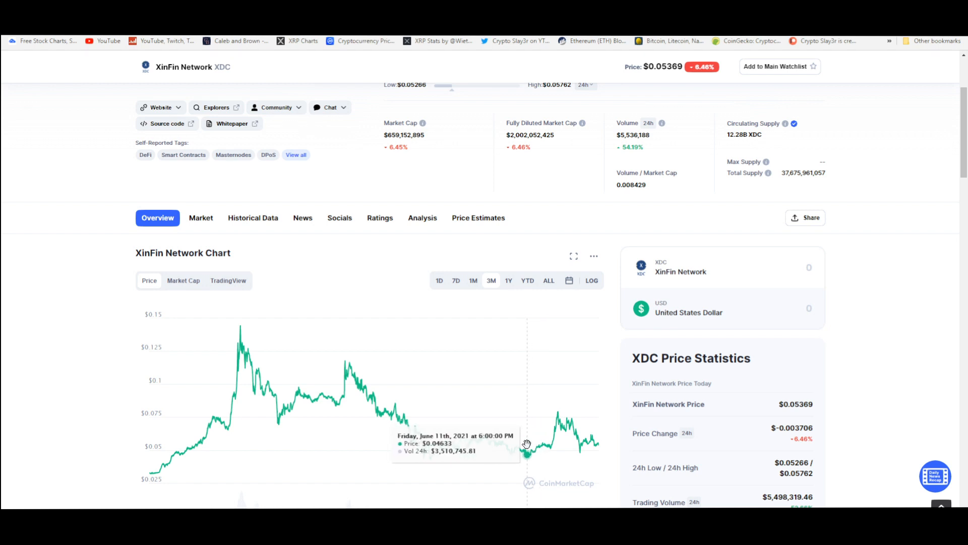
{"action": "mouse_move", "coordinate": [548, 444]}
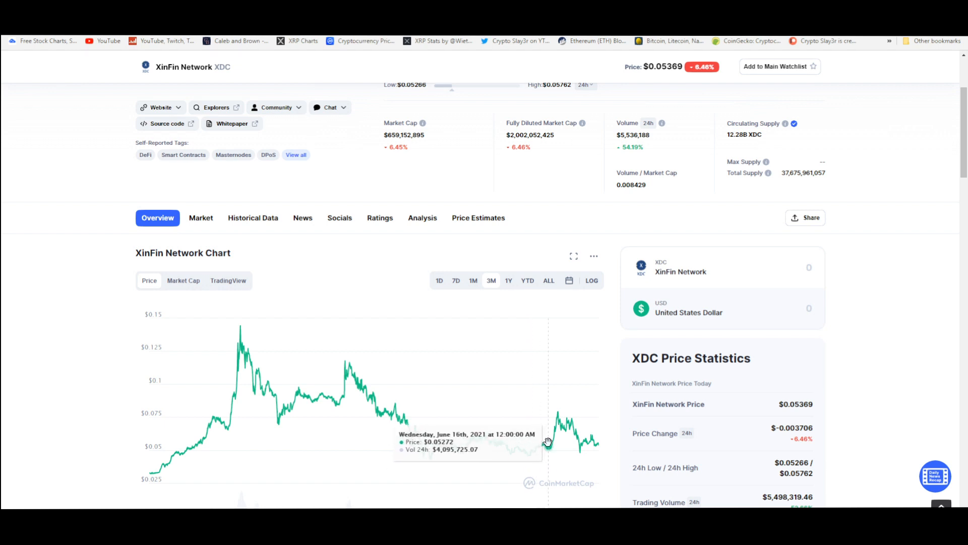
{"action": "mouse_move", "coordinate": [444, 446]}
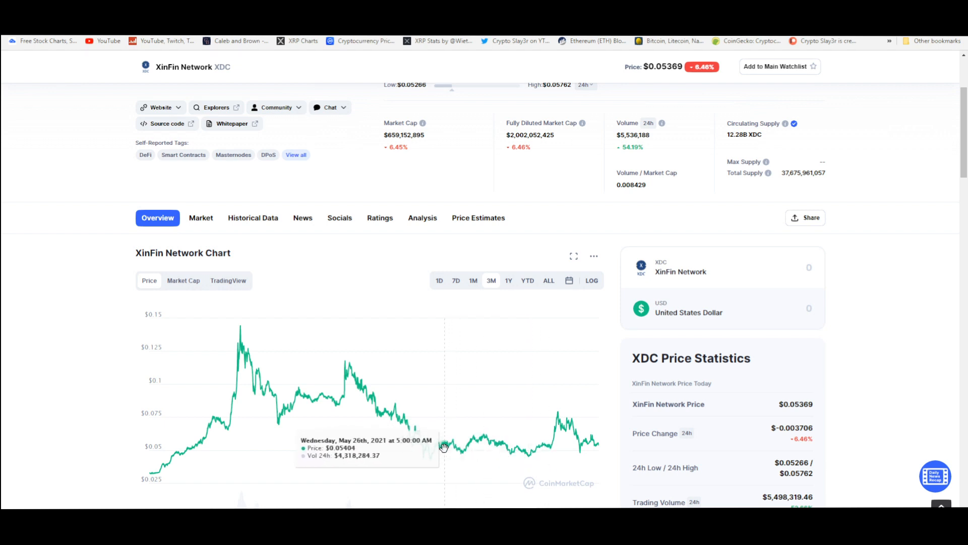
{"action": "mouse_move", "coordinate": [561, 427]}
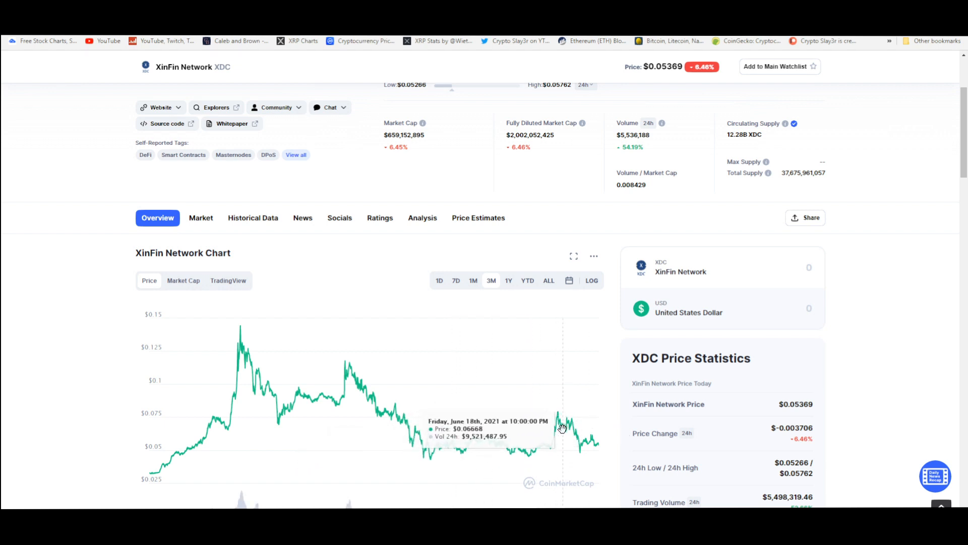
{"action": "mouse_move", "coordinate": [526, 430]}
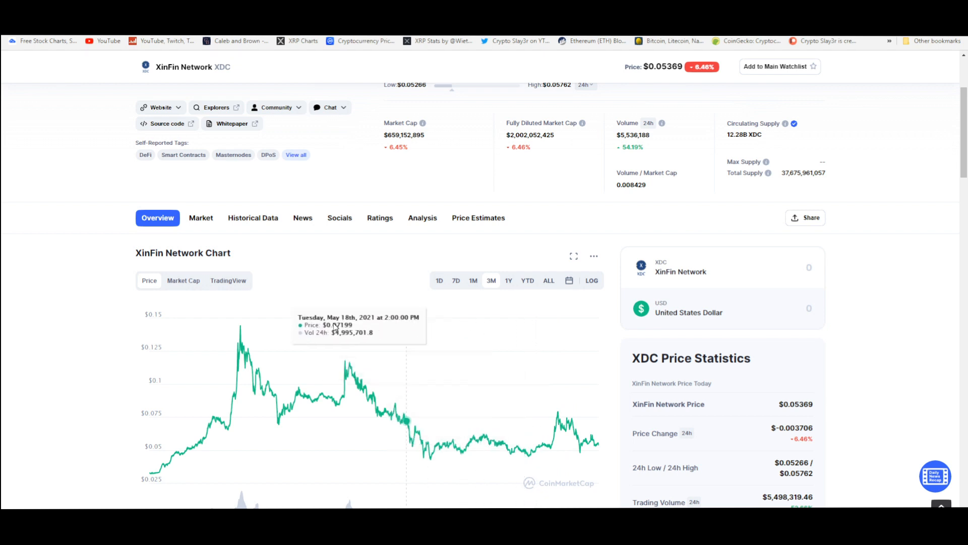
{"action": "mouse_move", "coordinate": [238, 366]}
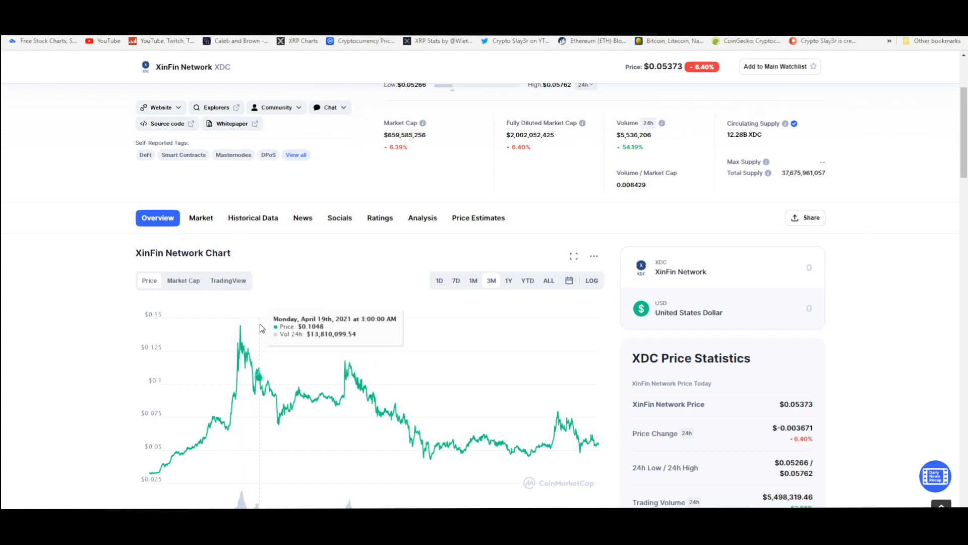
{"action": "scroll", "scroll_direction": "up", "scroll_amount": 3}
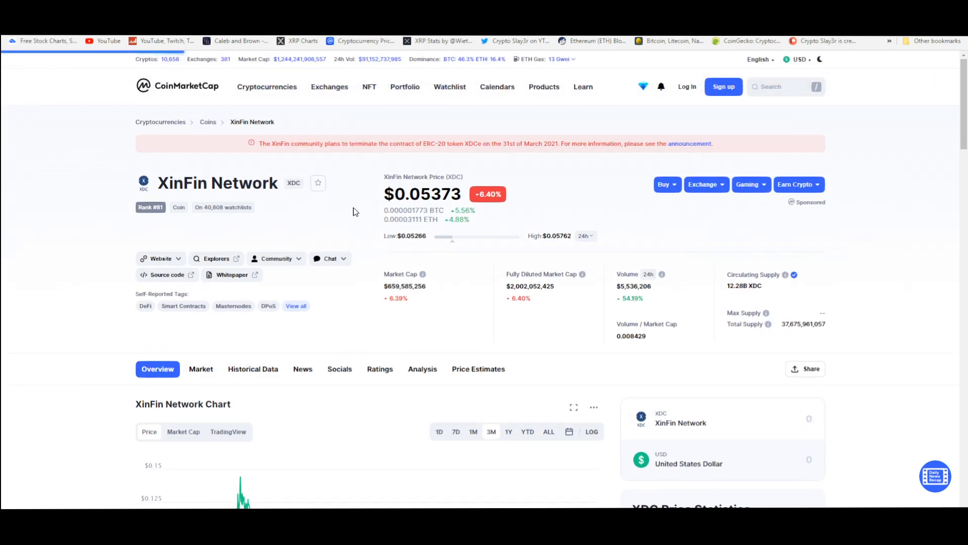
{"action": "left_click", "coordinate": [201, 369]}
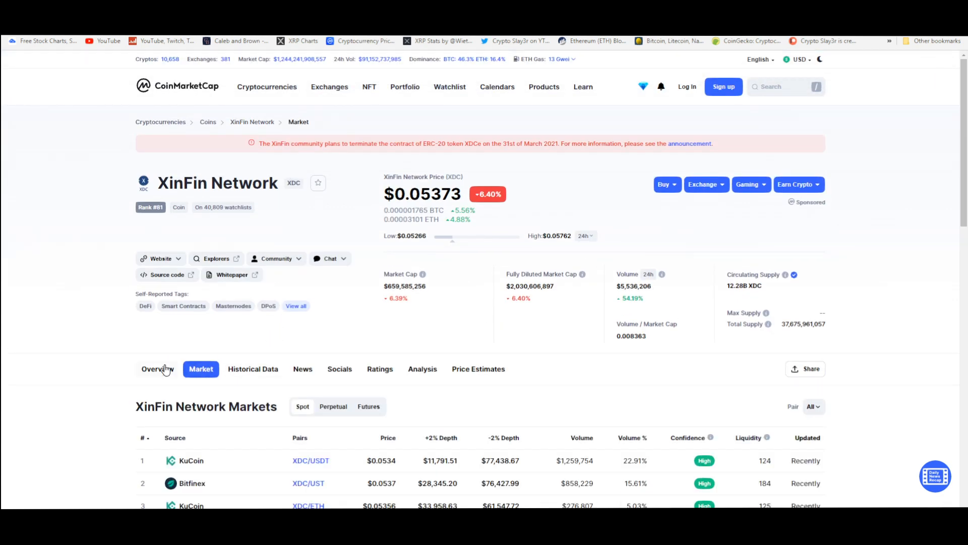
{"action": "left_click", "coordinate": [158, 369]}
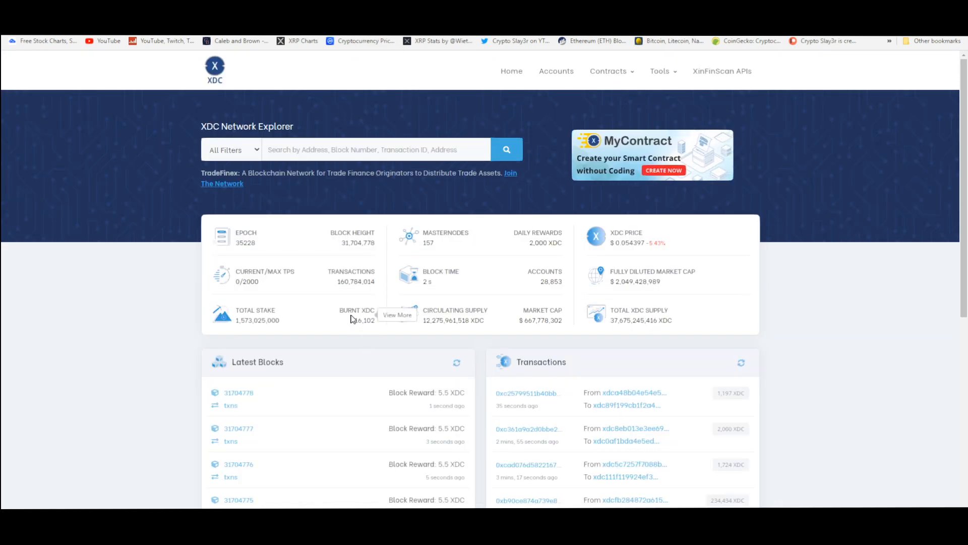
{"action": "mouse_move", "coordinate": [323, 278]}
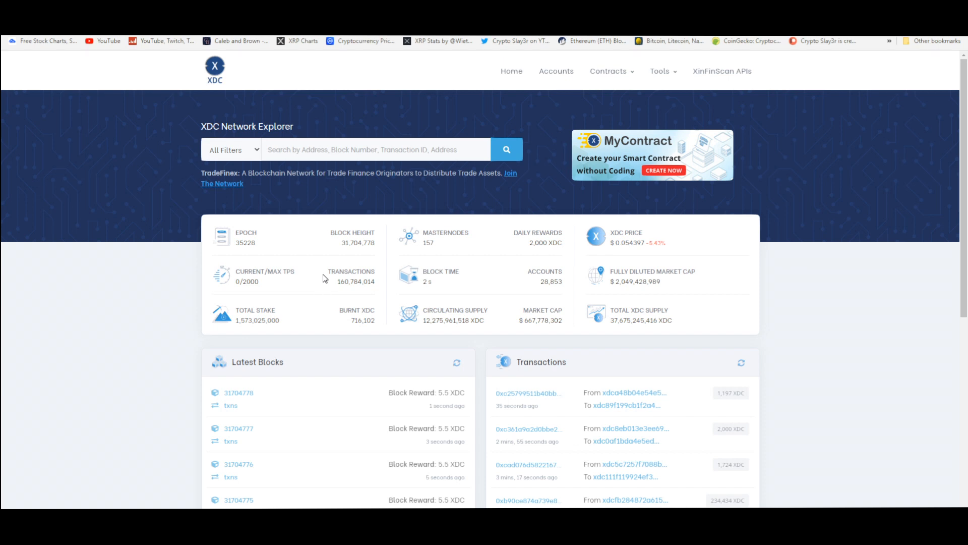
{"action": "mouse_move", "coordinate": [399, 307]}
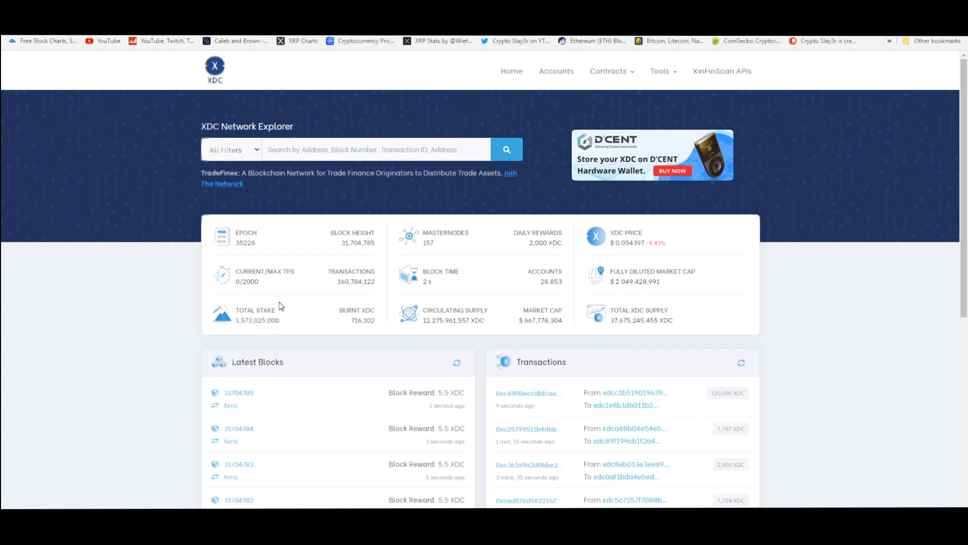
{"action": "mouse_move", "coordinate": [450, 297]}
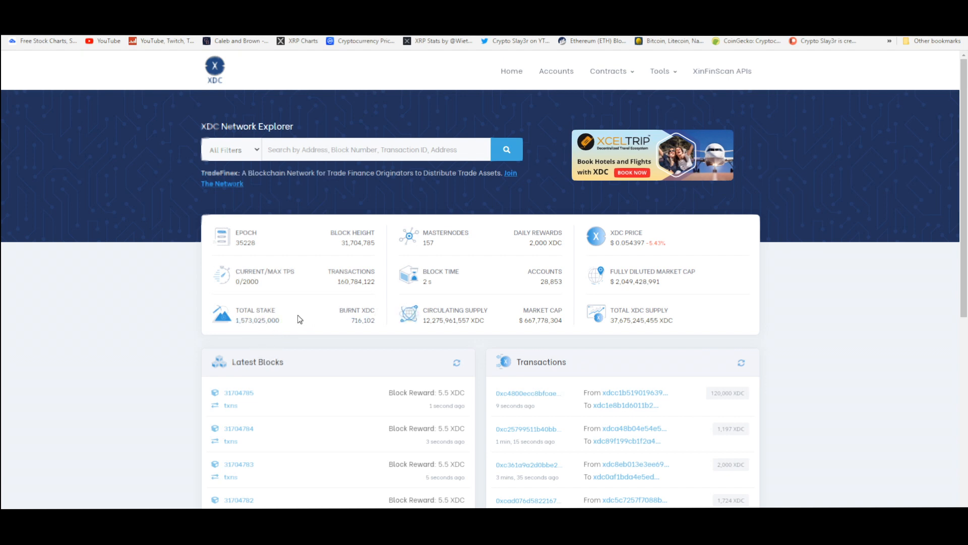
{"action": "mouse_move", "coordinate": [329, 125]}
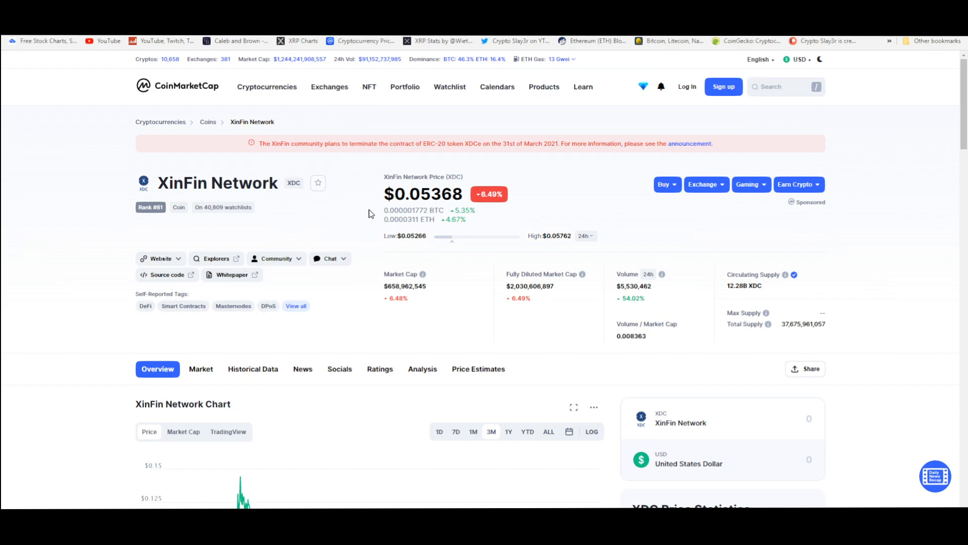
{"action": "scroll", "scroll_direction": "down", "scroll_amount": 3}
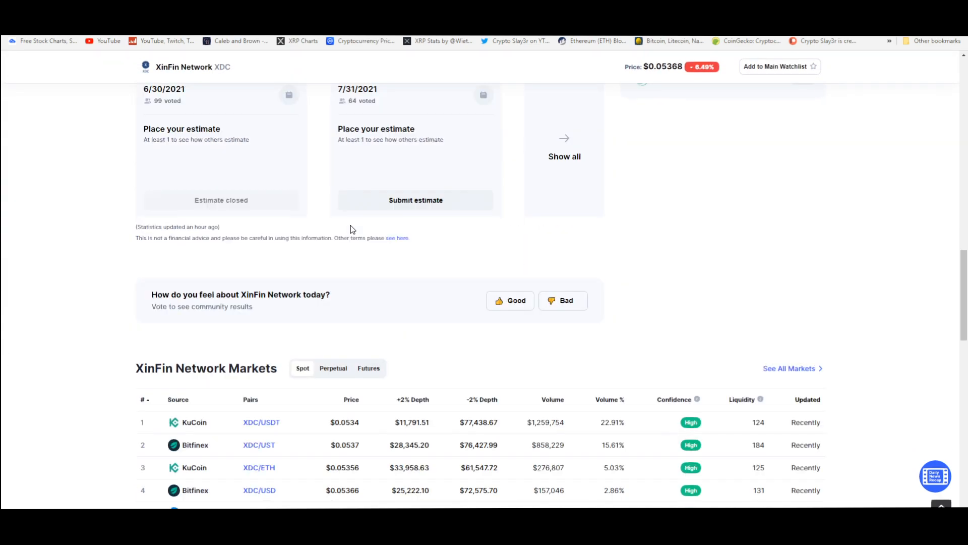
{"action": "scroll", "scroll_direction": "down", "scroll_amount": 3}
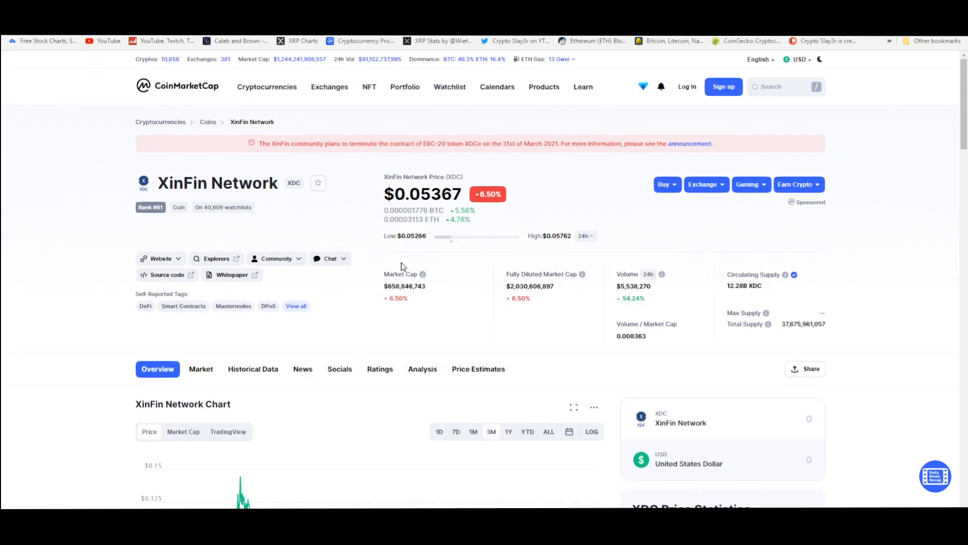
{"action": "mouse_move", "coordinate": [367, 312]}
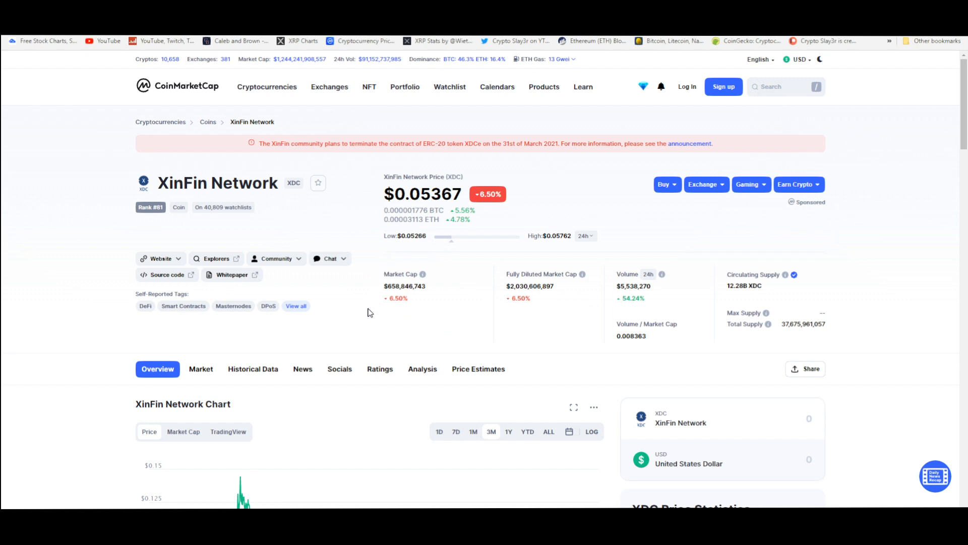
{"action": "left_click", "coordinate": [276, 258]}
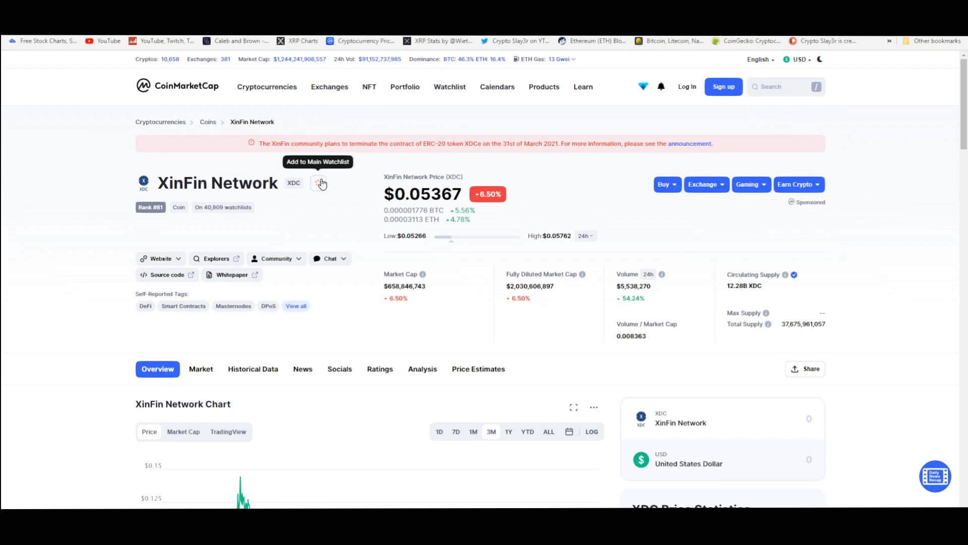
{"action": "mouse_move", "coordinate": [309, 197]}
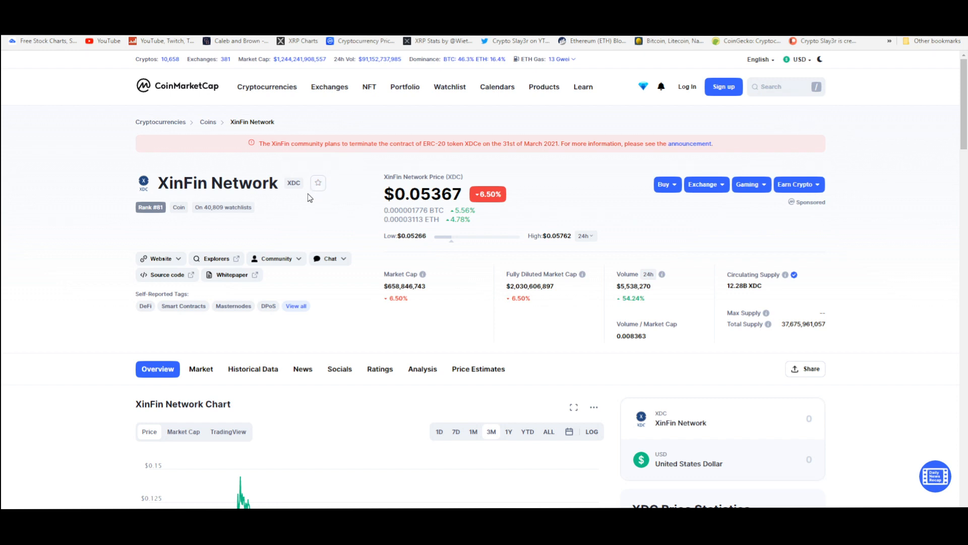
{"action": "mouse_move", "coordinate": [348, 221]}
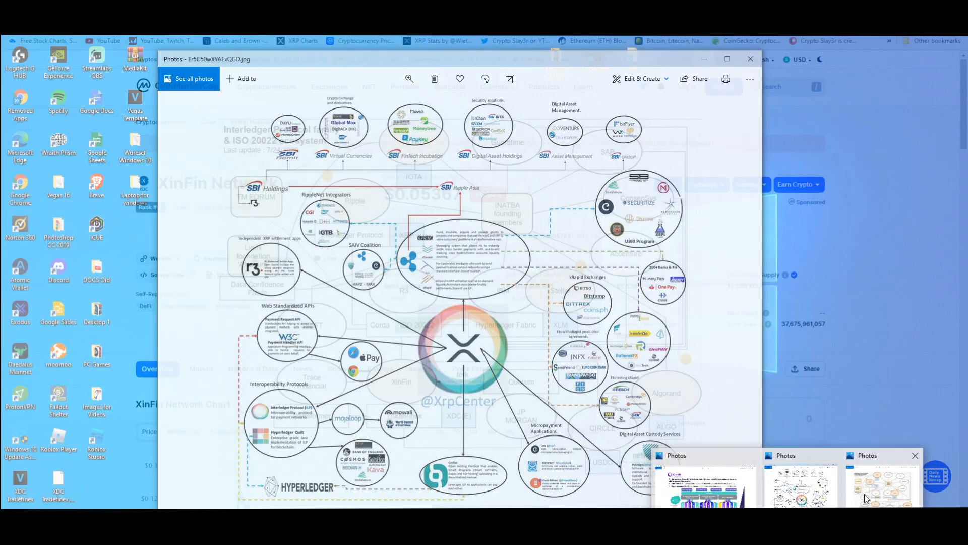
- Bring up the Interledger/ISO 20022 ecosystem diagram in Photos from the taskbar
{"action": "left_click", "coordinate": [883, 485]}
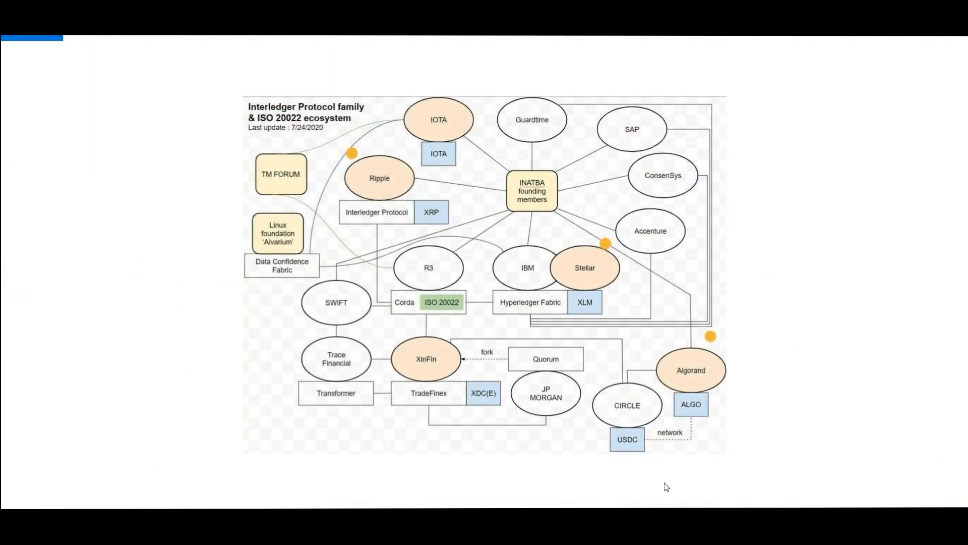
{"action": "mouse_move", "coordinate": [490, 406]}
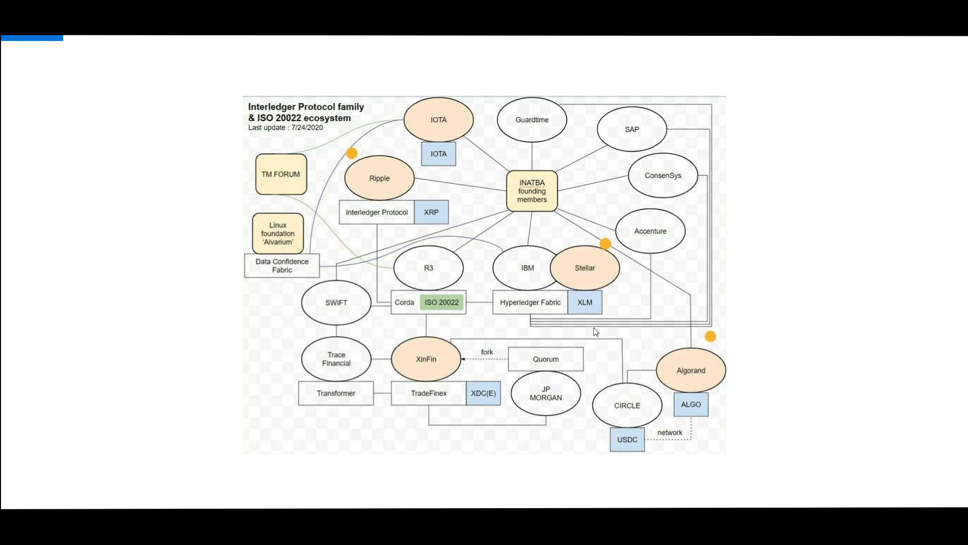
{"action": "mouse_move", "coordinate": [571, 299]}
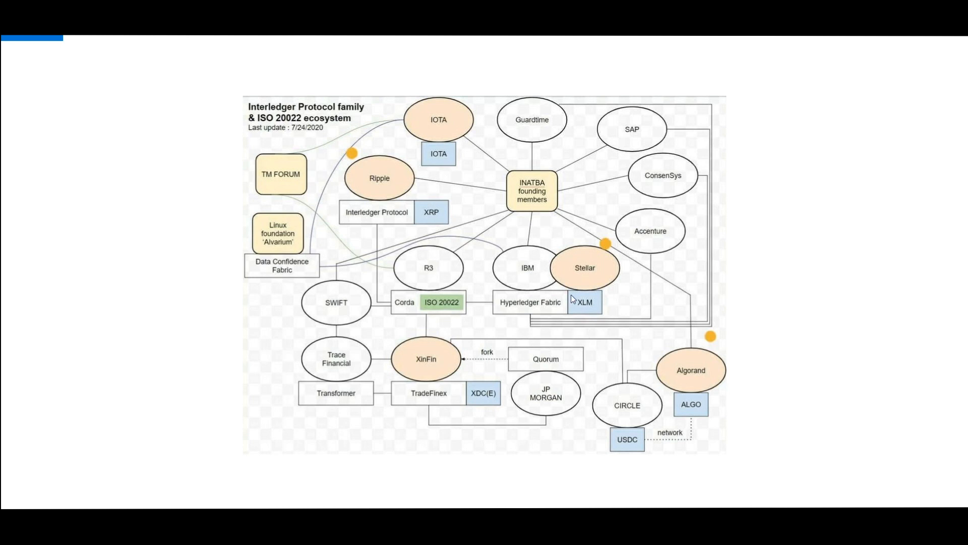
{"action": "mouse_move", "coordinate": [548, 301]}
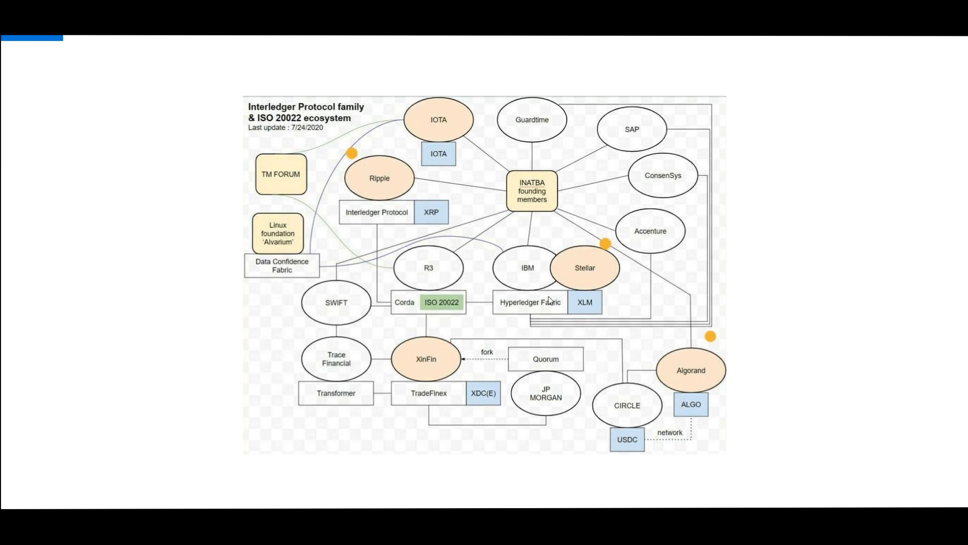
{"action": "mouse_move", "coordinate": [439, 332]}
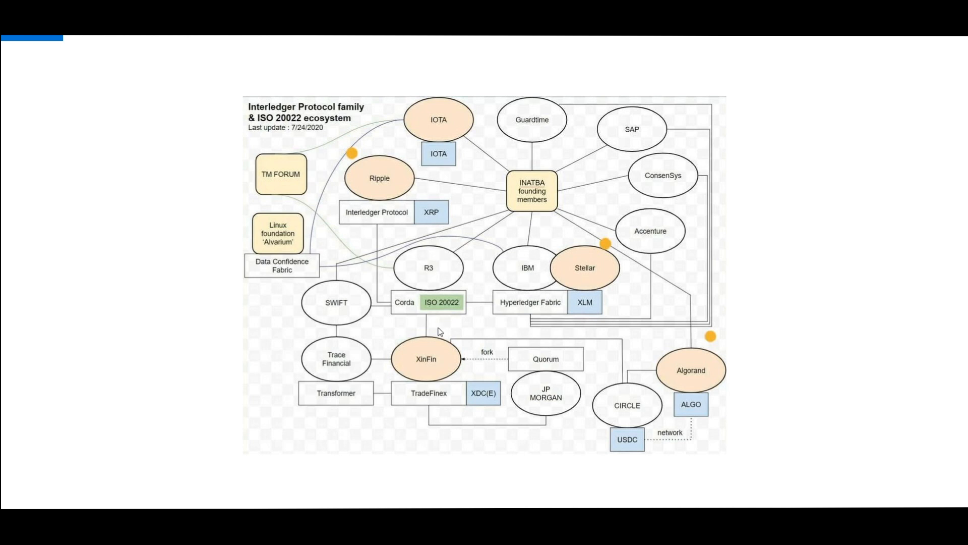
{"action": "mouse_move", "coordinate": [430, 363]}
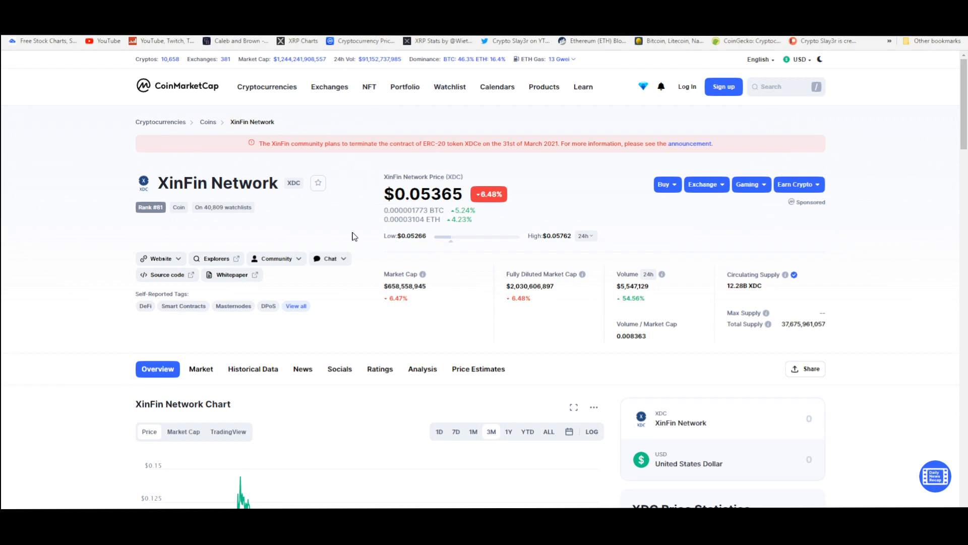
- Set the XinFin Network price chart range to ALL for its full history
{"action": "scroll", "scroll_direction": "down", "scroll_amount": 3}
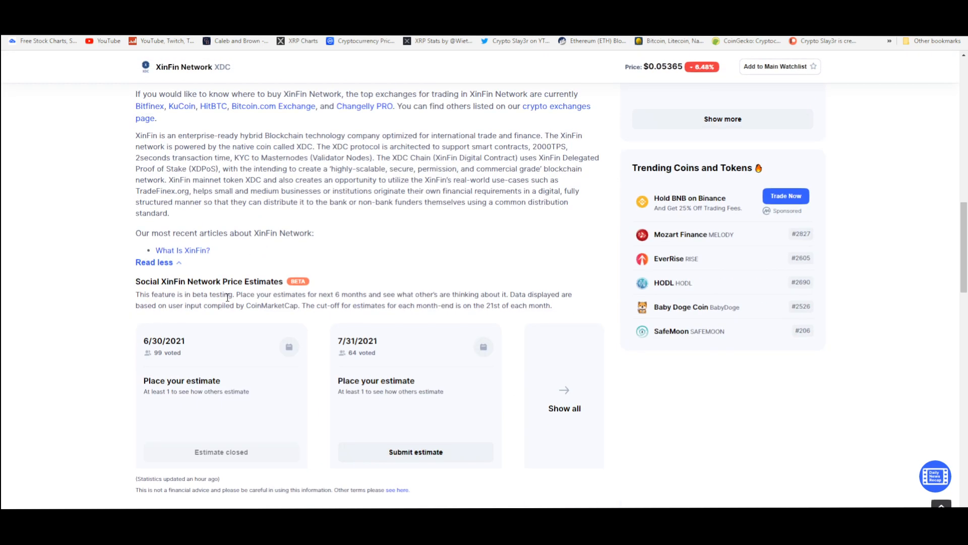
{"action": "left_click", "coordinate": [181, 106]}
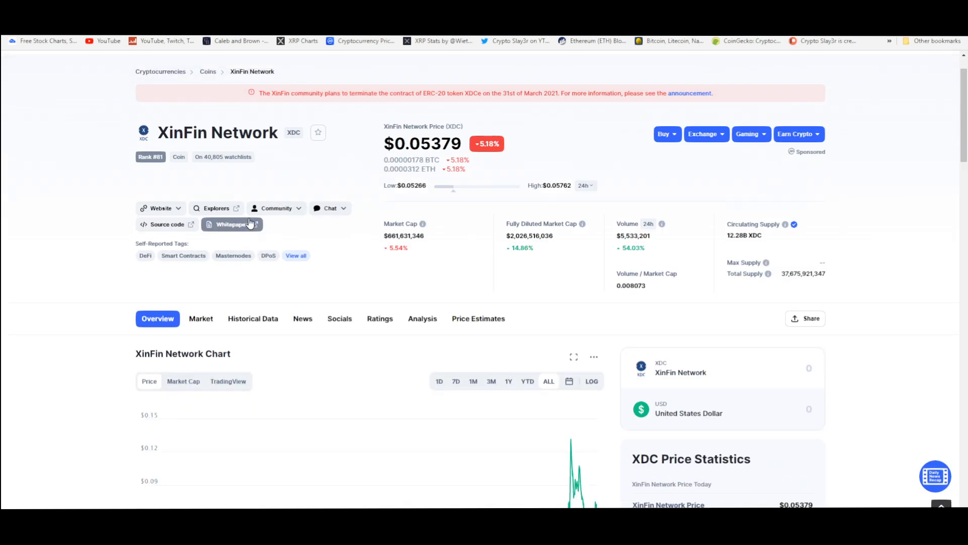
{"action": "mouse_move", "coordinate": [216, 208]}
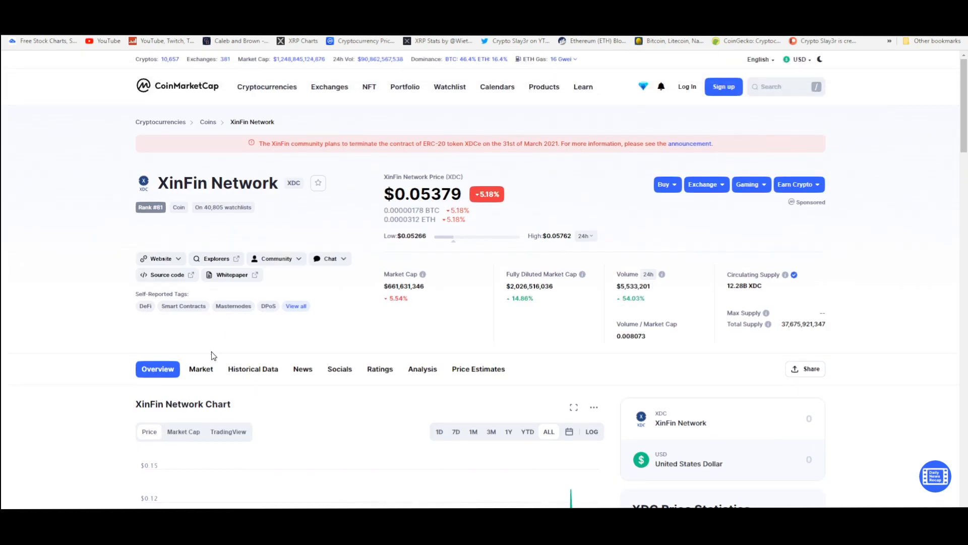
{"action": "mouse_move", "coordinate": [205, 335]}
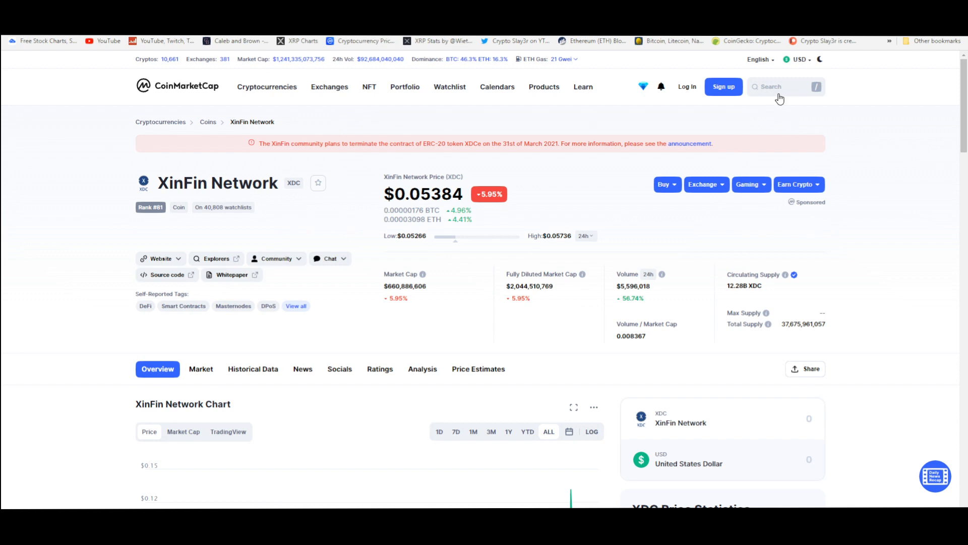
{"action": "left_click", "coordinate": [784, 87]}
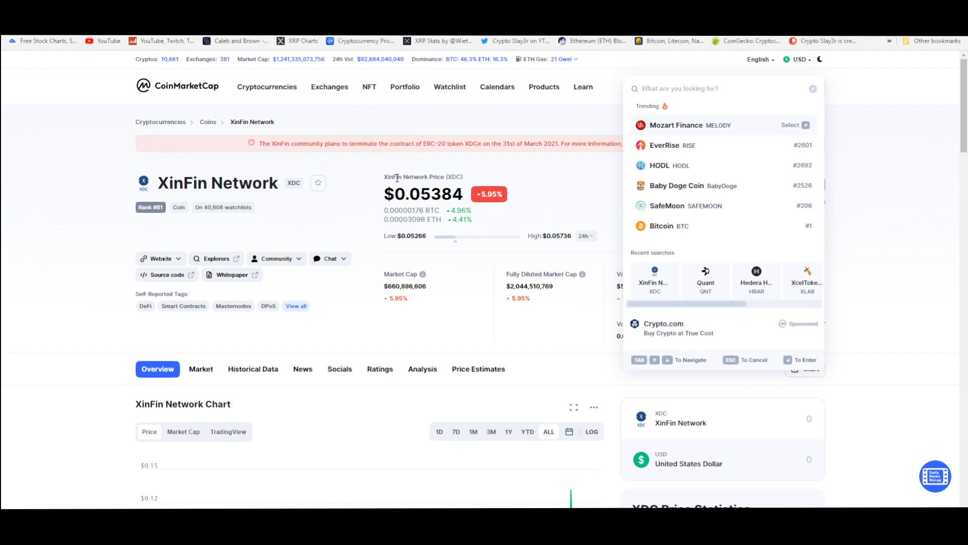
{"action": "mouse_move", "coordinate": [349, 172]}
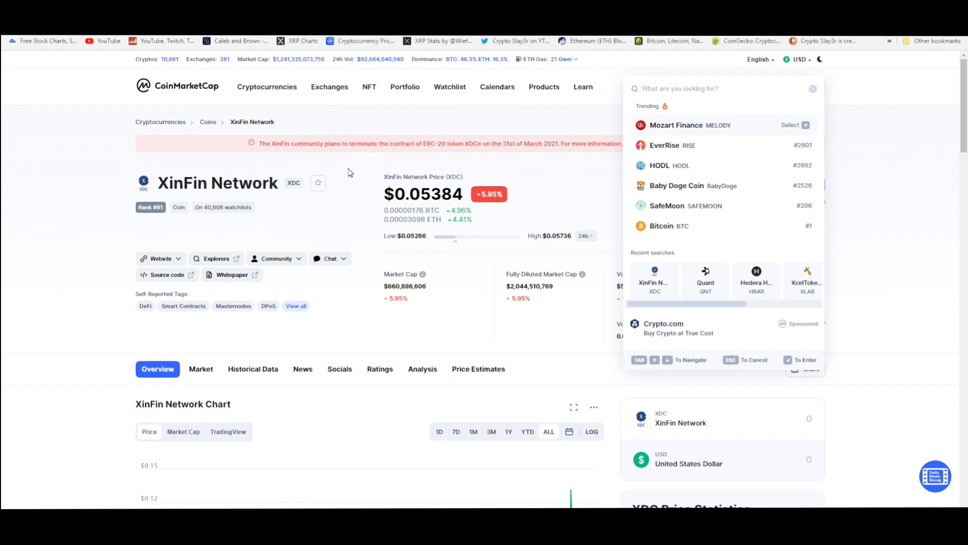
{"action": "mouse_move", "coordinate": [316, 224]}
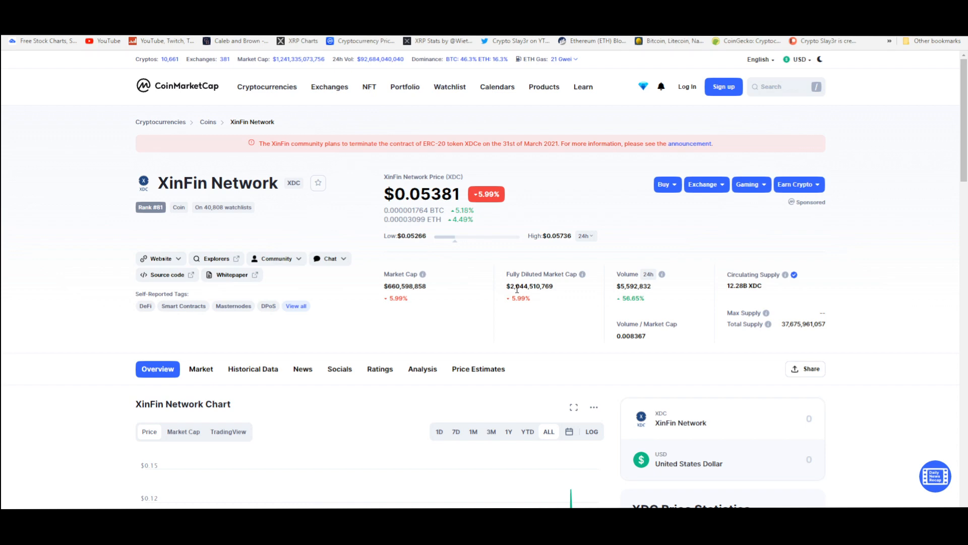
{"action": "mouse_move", "coordinate": [507, 248]}
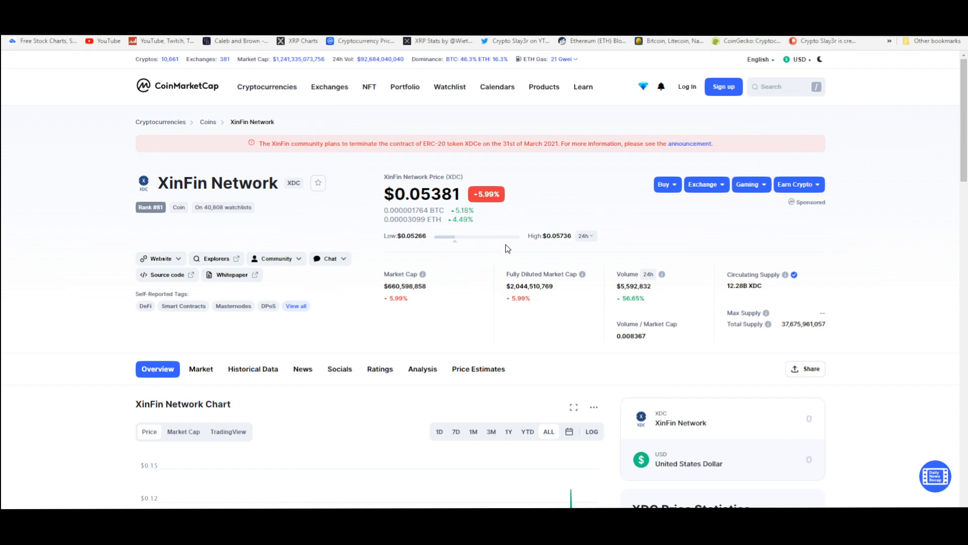
{"action": "scroll", "scroll_direction": "down", "scroll_amount": 3}
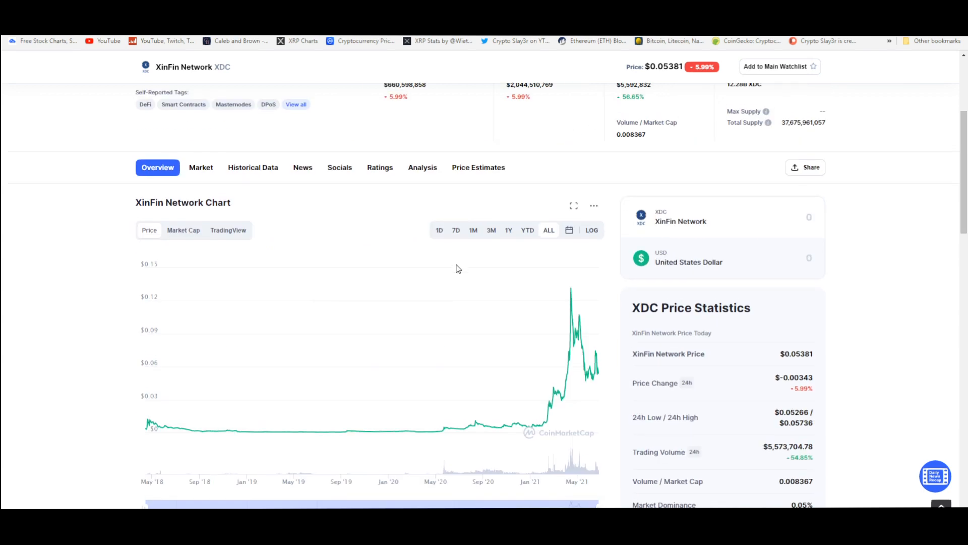
{"action": "mouse_move", "coordinate": [467, 191]}
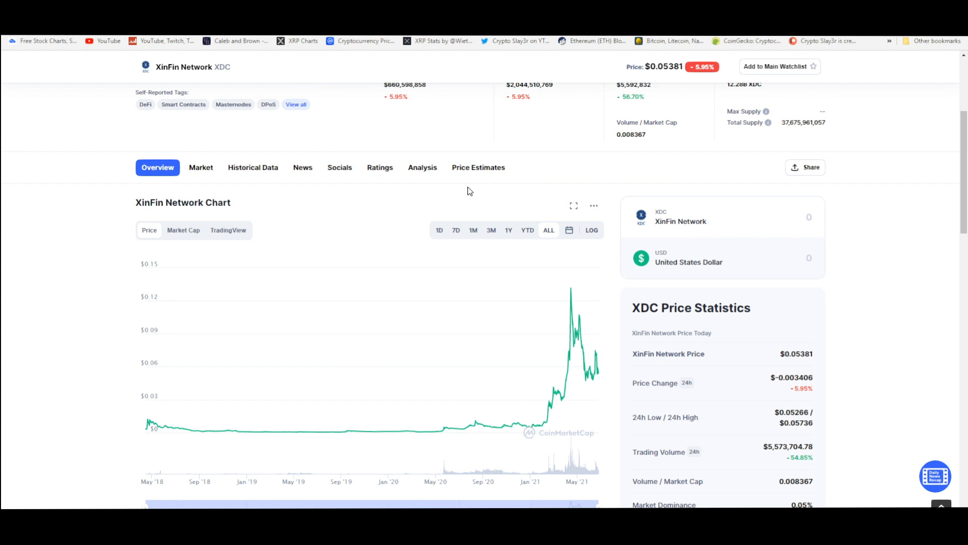
{"action": "scroll", "scroll_direction": "up", "scroll_amount": 3}
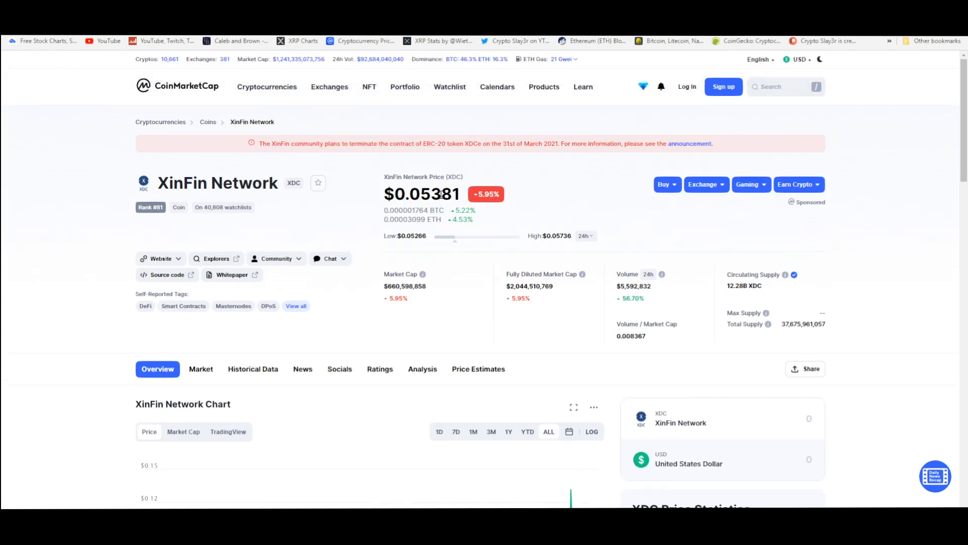
{"action": "scroll", "scroll_direction": "down", "scroll_amount": 3}
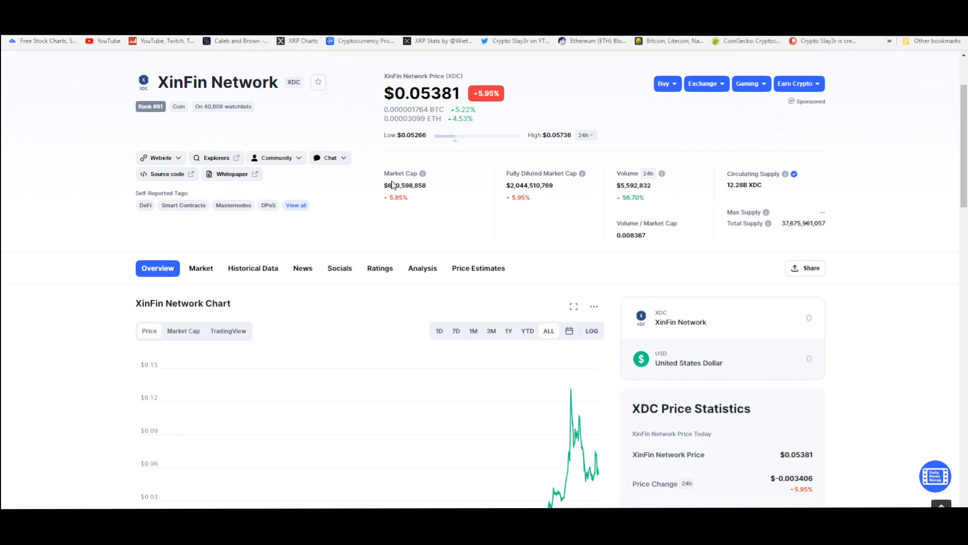
{"action": "mouse_move", "coordinate": [381, 235]}
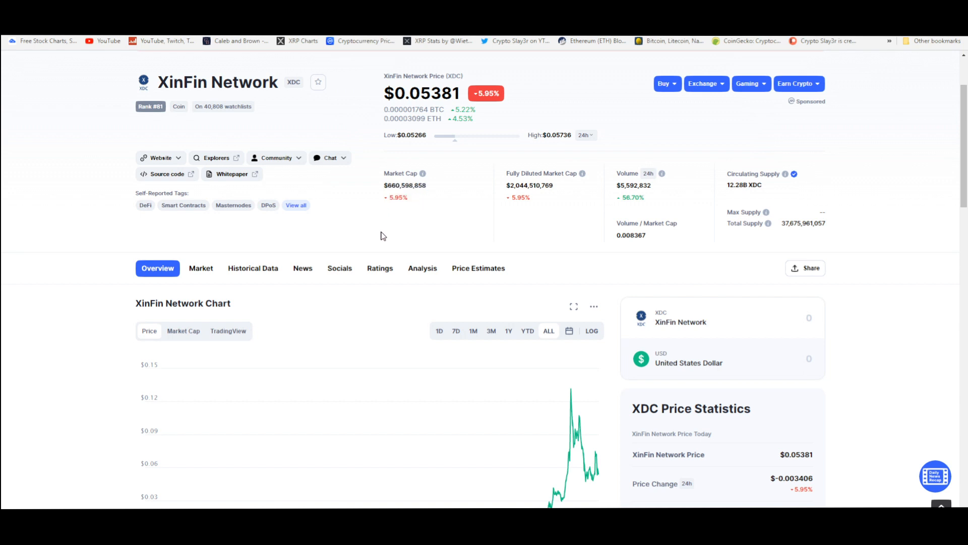